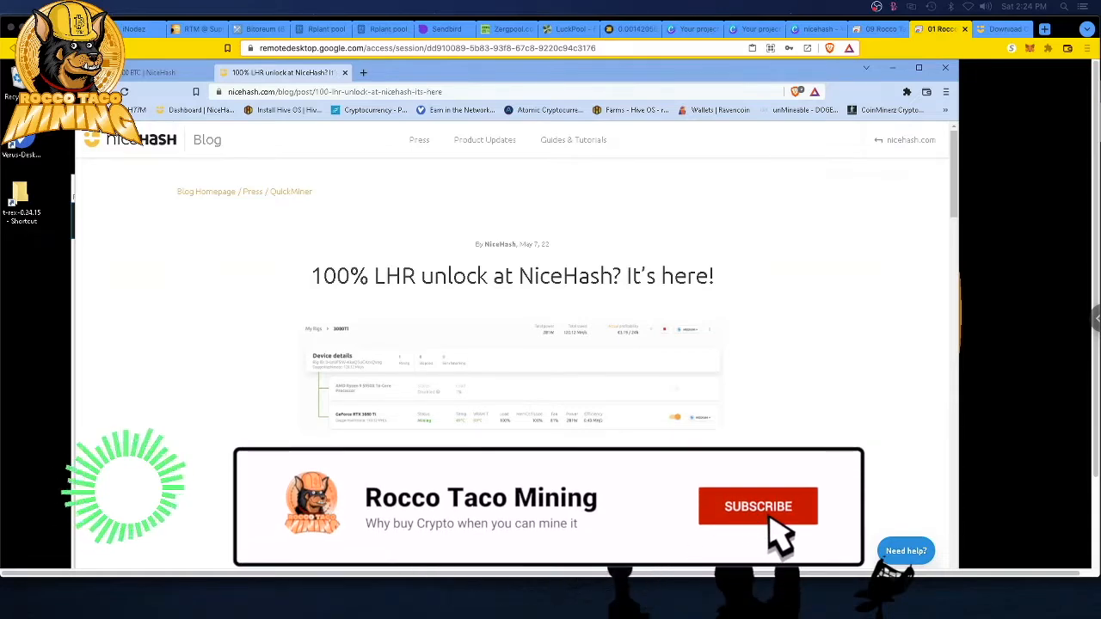
# Browse the NiceHash site and reach the Download Center software page
pyautogui.click(757, 506)
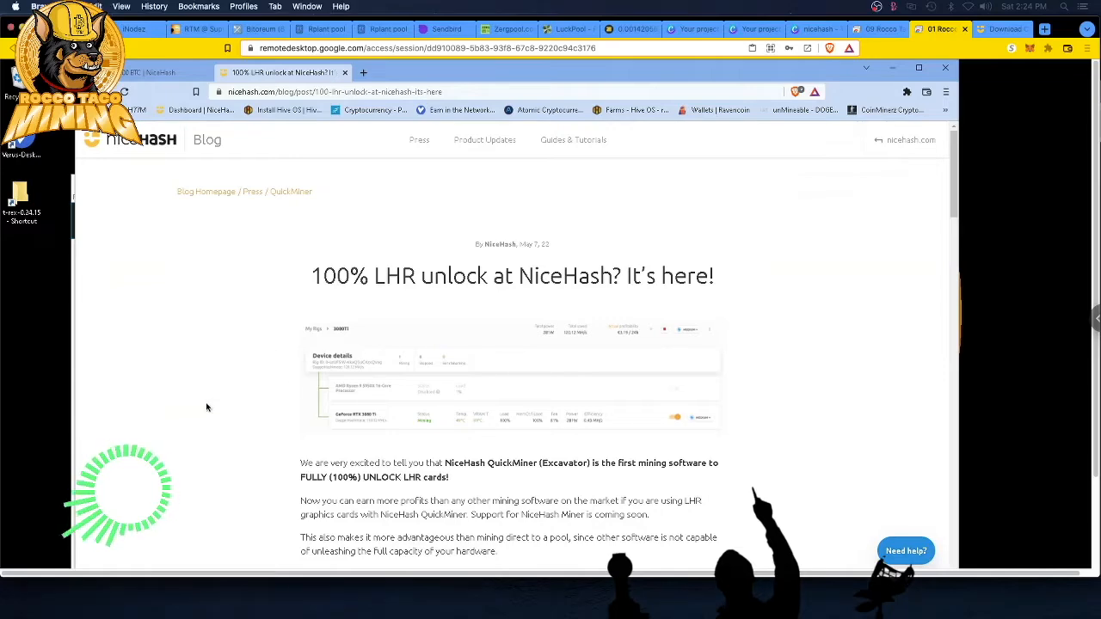
pyautogui.scroll(-3)
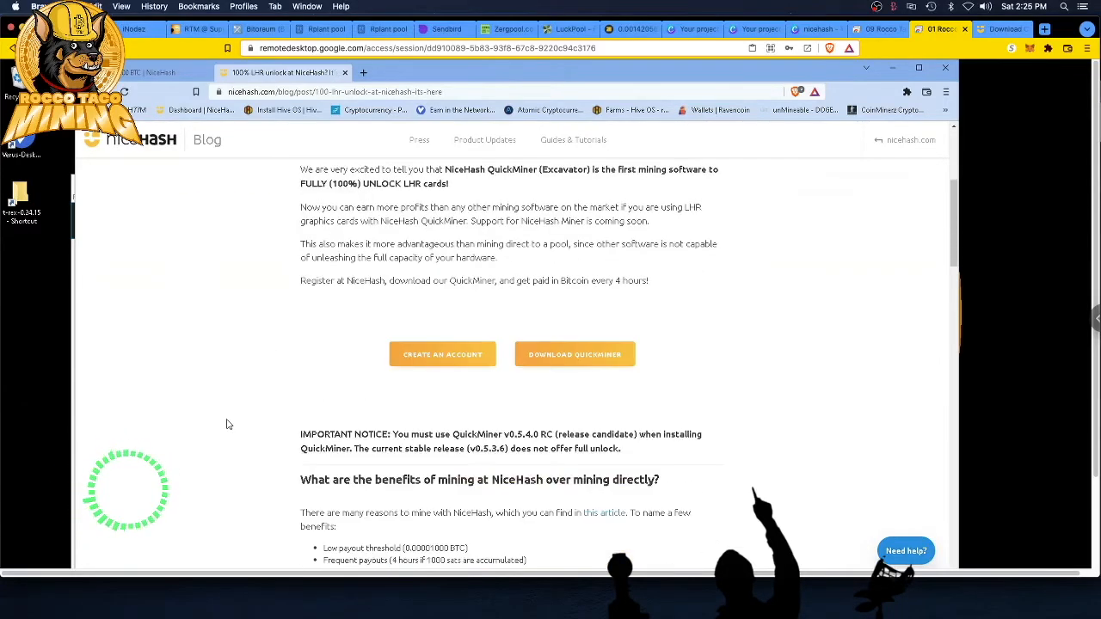
pyautogui.scroll(-3)
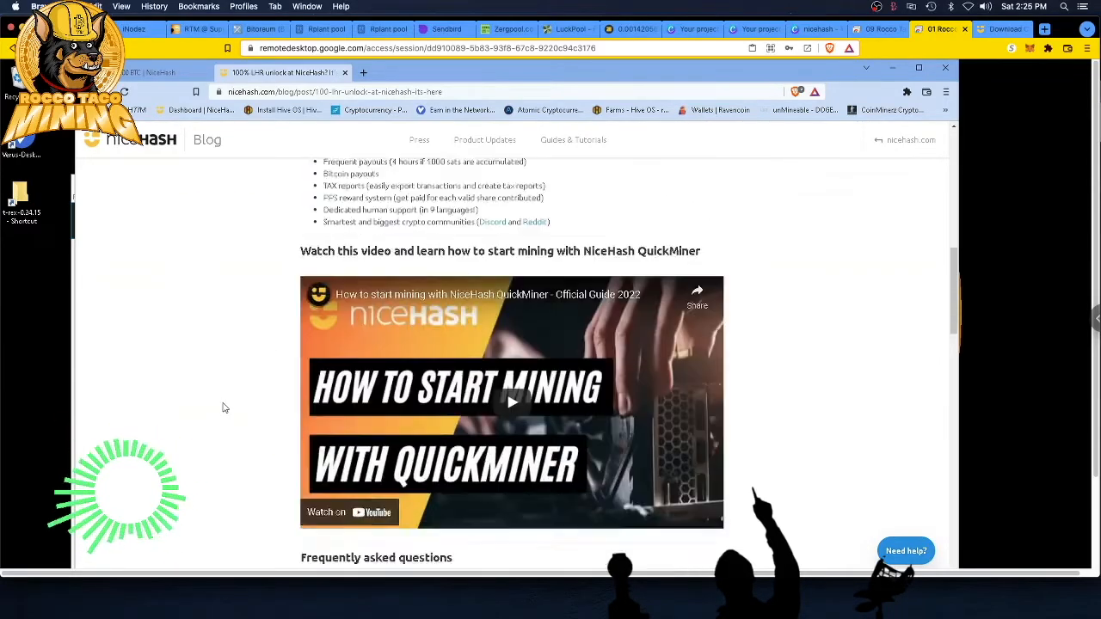
pyautogui.scroll(-3)
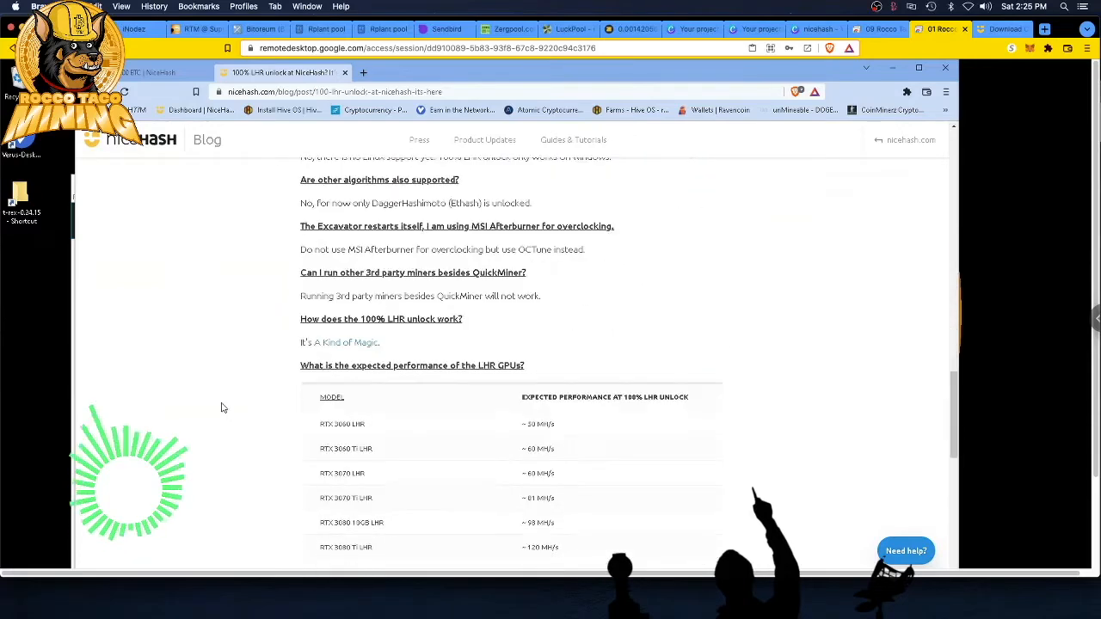
pyautogui.scroll(-3)
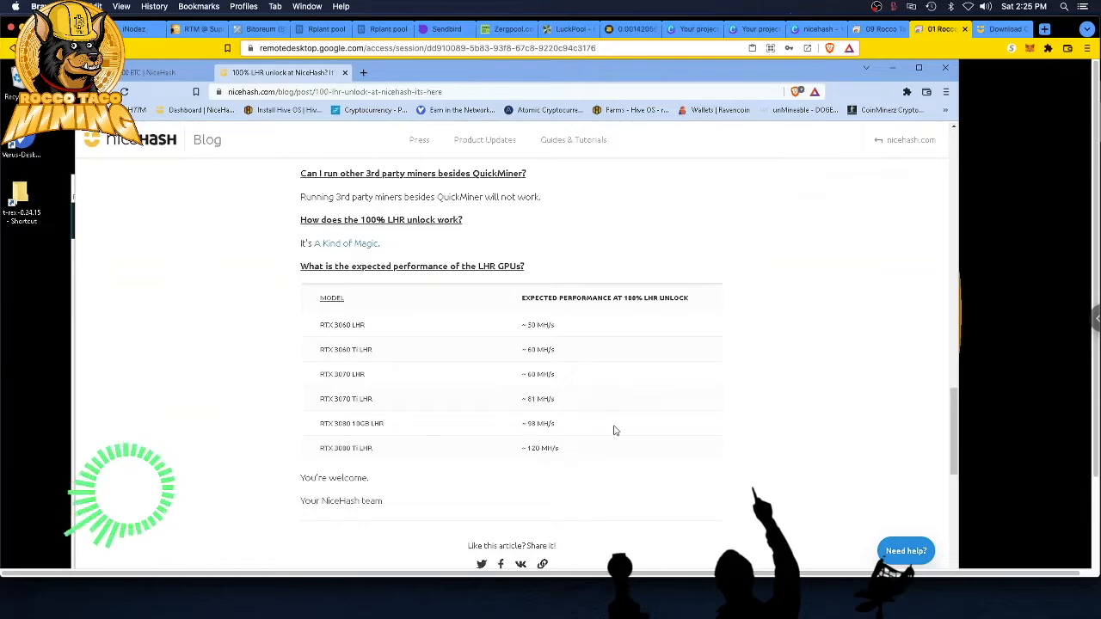
pyautogui.scroll(3)
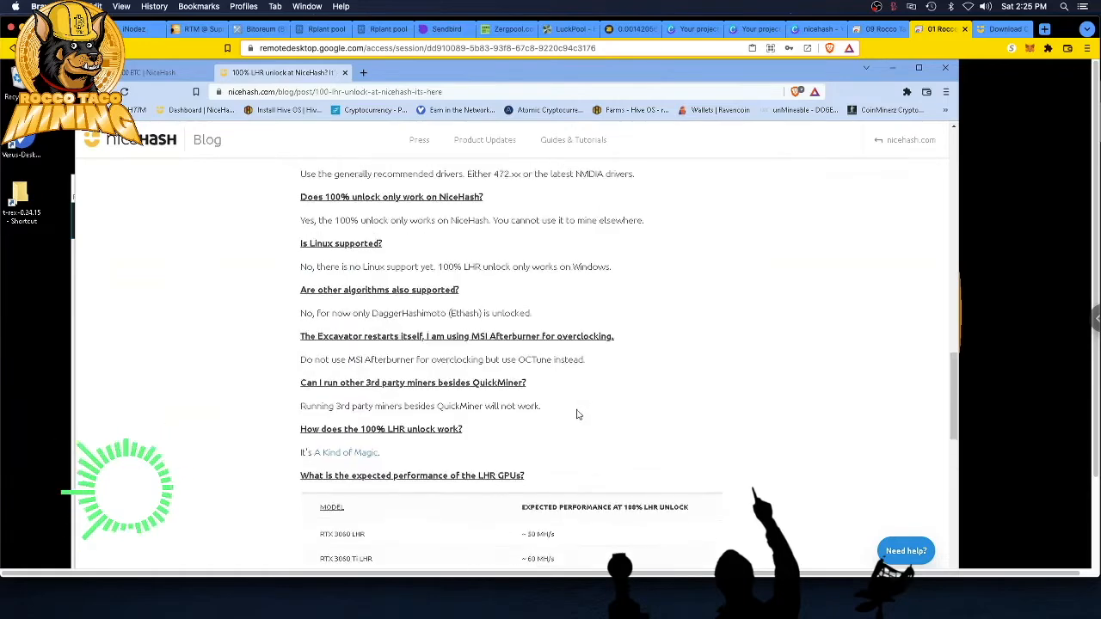
pyautogui.scroll(3)
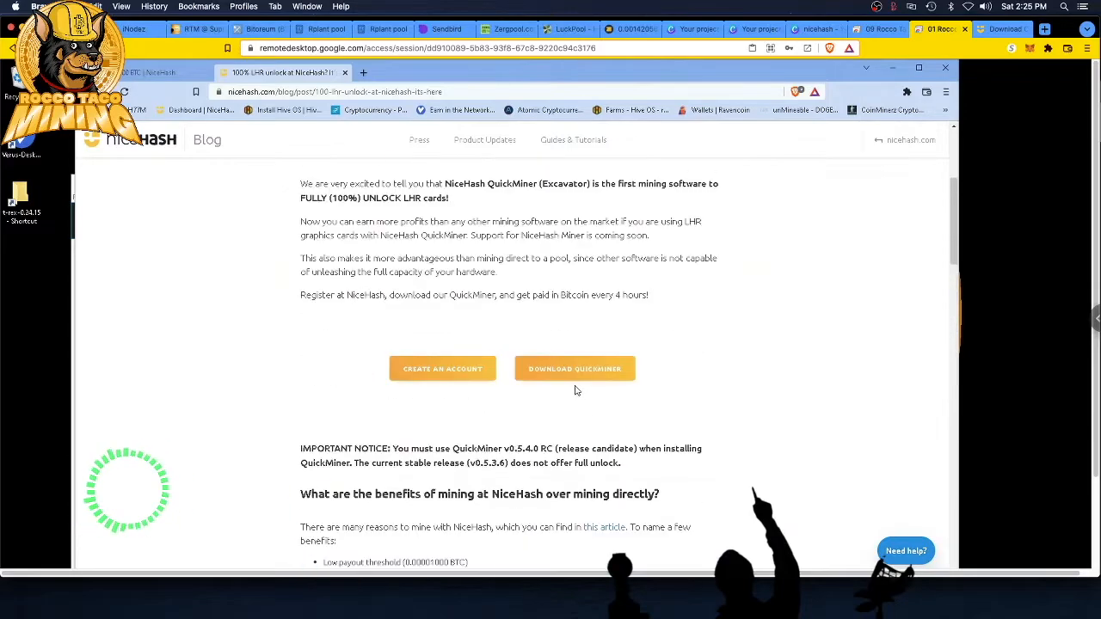
pyautogui.click(575, 368)
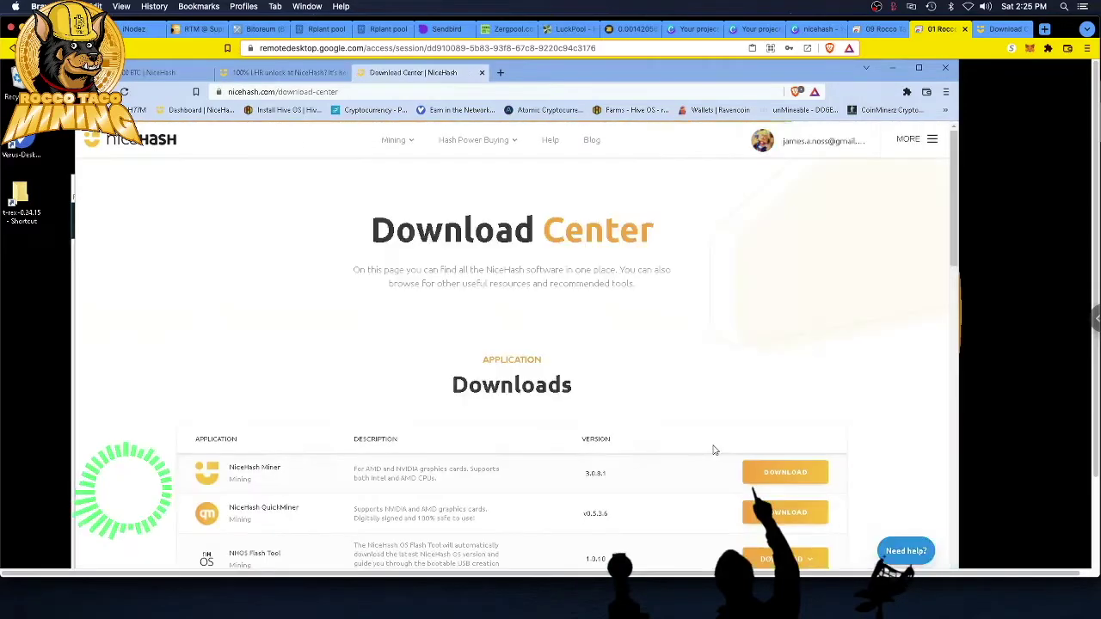
# Download the NiceHash QuickMiner installer and save it to the Downloads folder
pyautogui.scroll(-3)
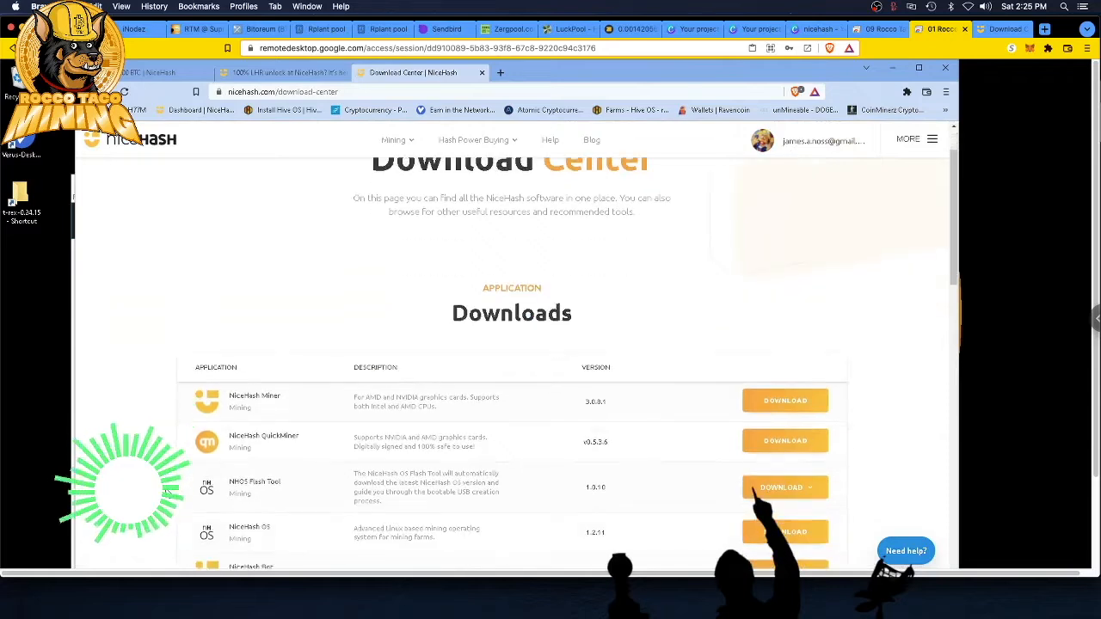
pyautogui.scroll(-3)
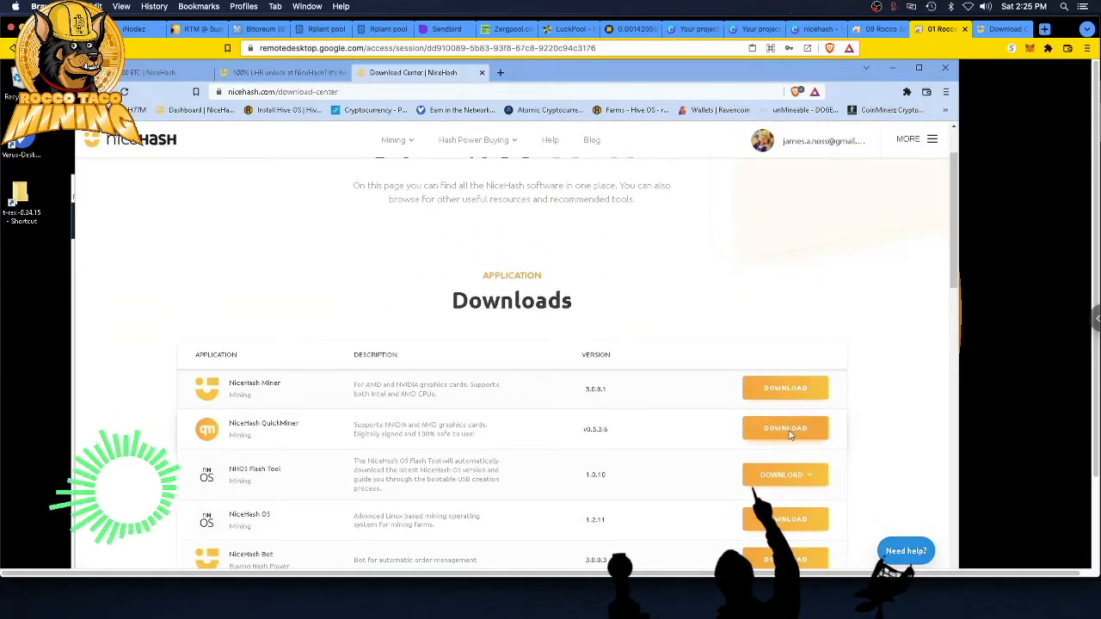
pyautogui.click(784, 428)
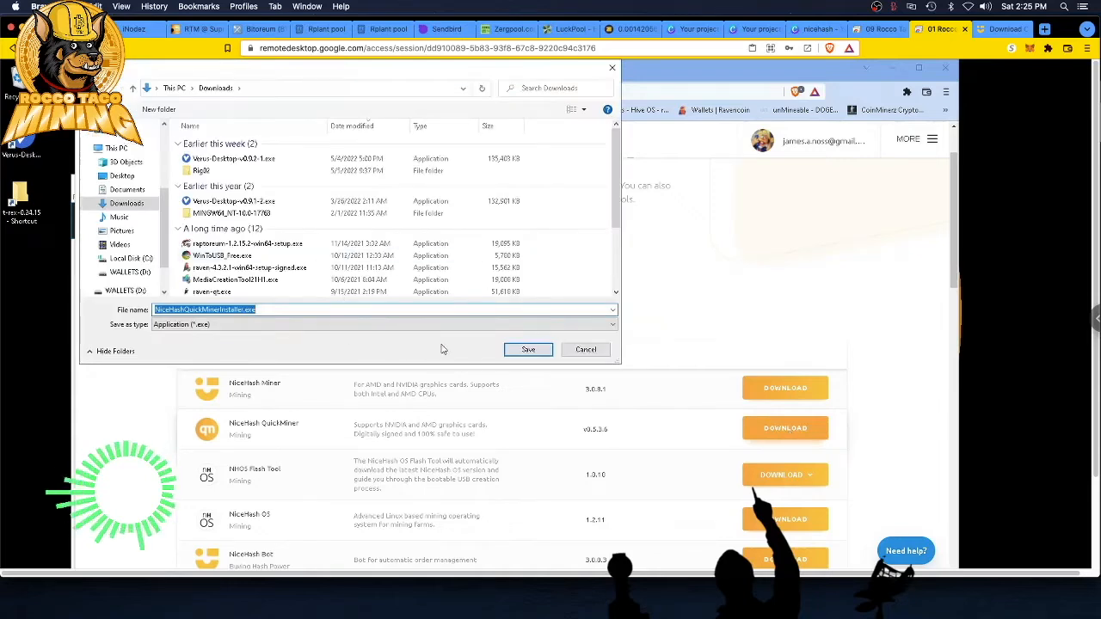
pyautogui.click(528, 349)
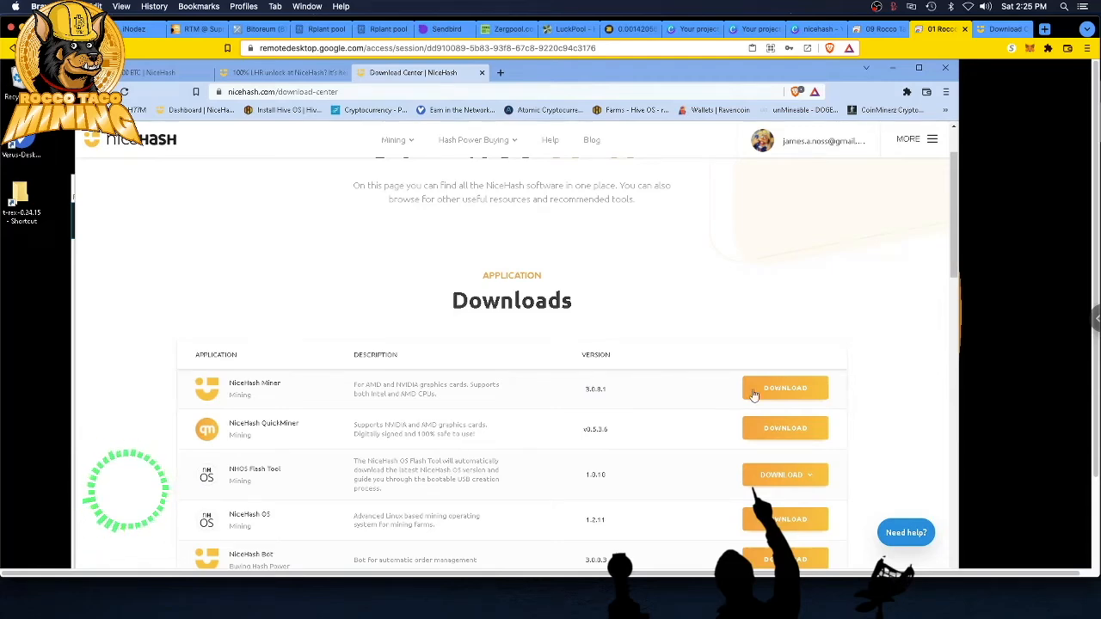
pyautogui.scroll(-3)
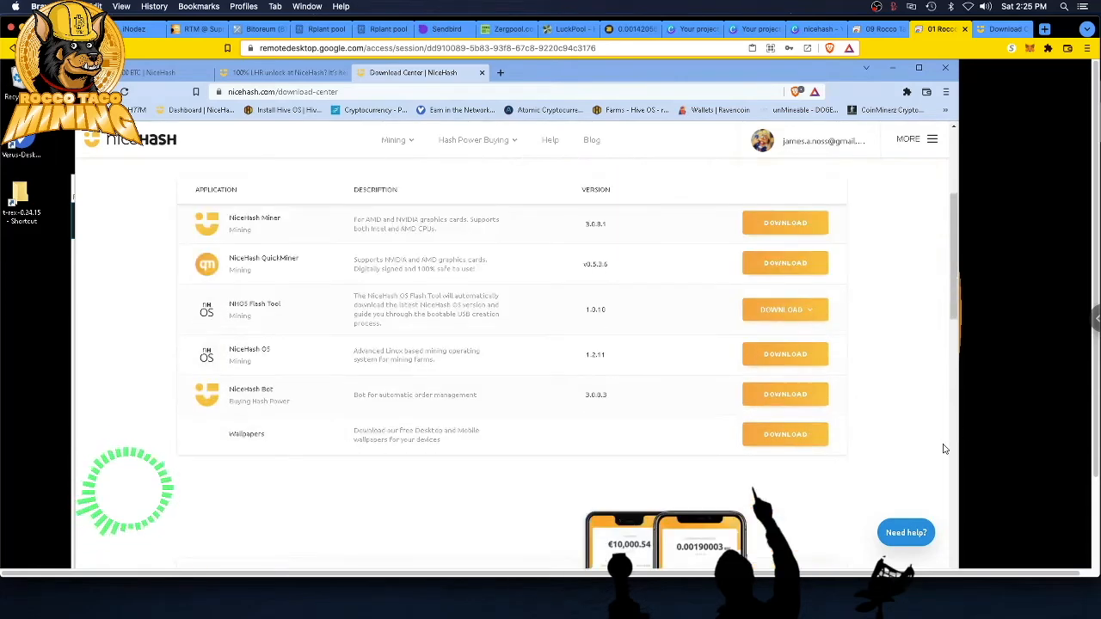
pyautogui.scroll(-3)
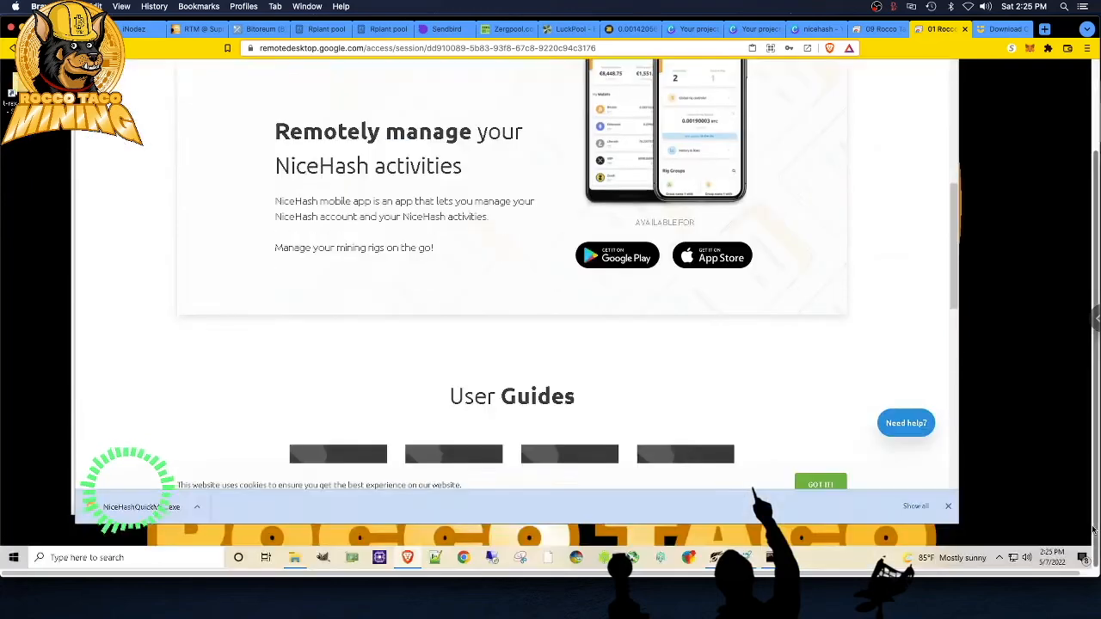
pyautogui.moveTo(845, 212)
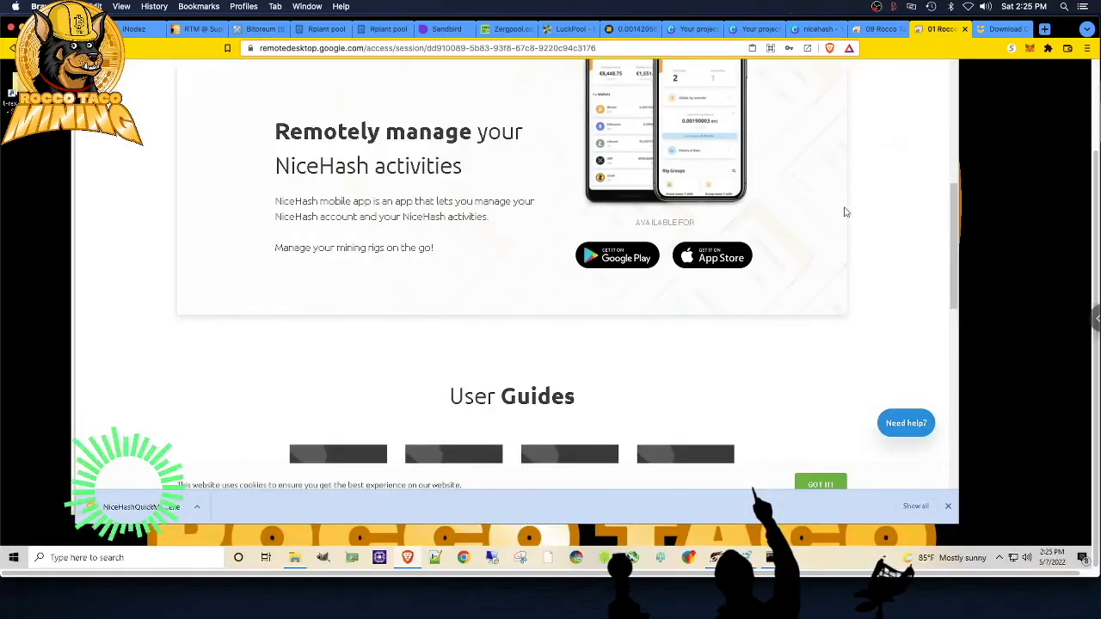
pyautogui.moveTo(879, 28)
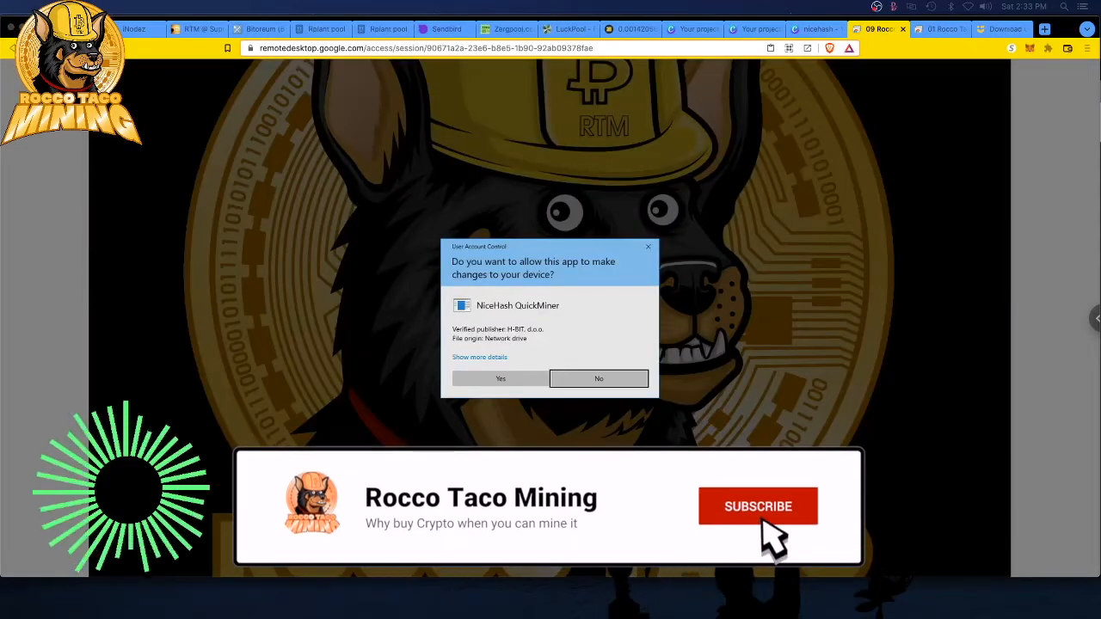
# Allow NiceHash QuickMiner through the User Account Control prompt so its installer opens
pyautogui.click(758, 505)
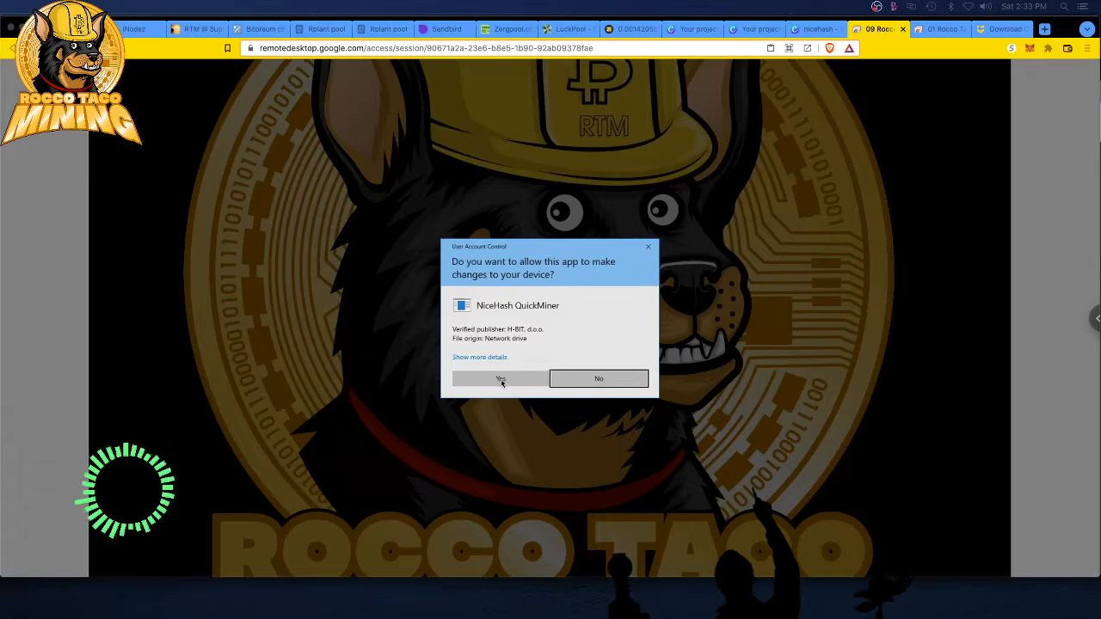
pyautogui.click(499, 378)
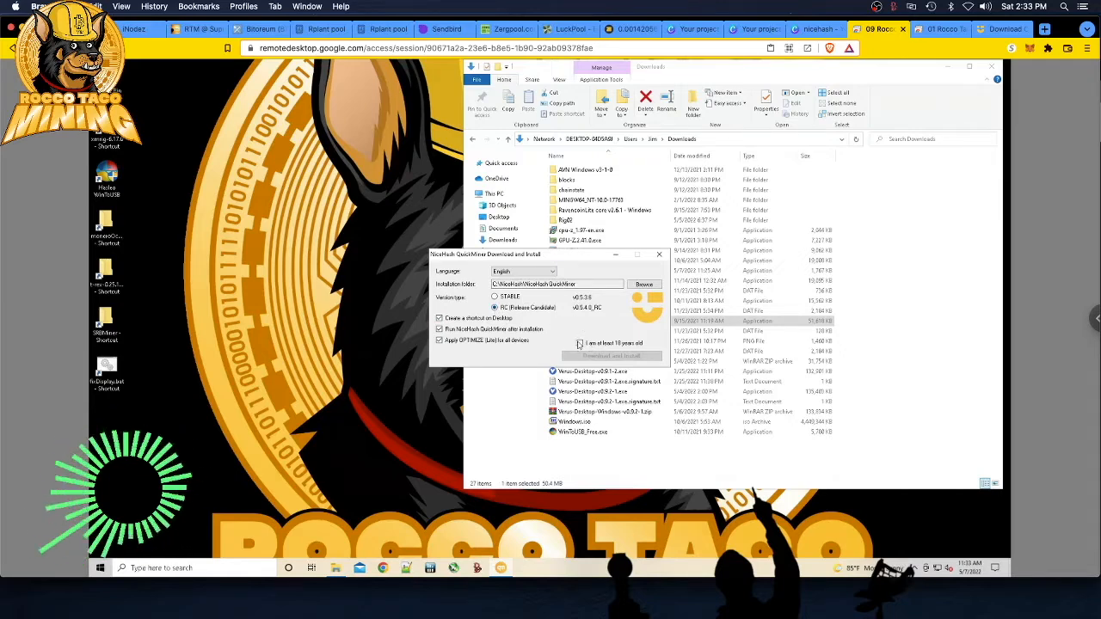
# Confirm being at least 18 and run Download and Install for QuickMiner
pyautogui.click(579, 343)
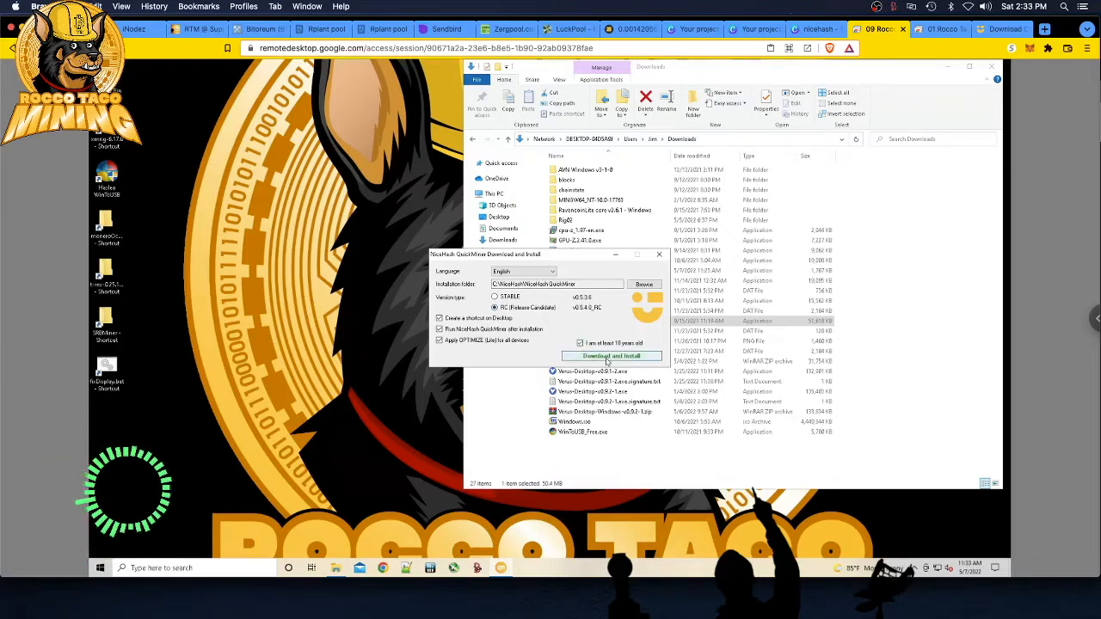
pyautogui.click(610, 356)
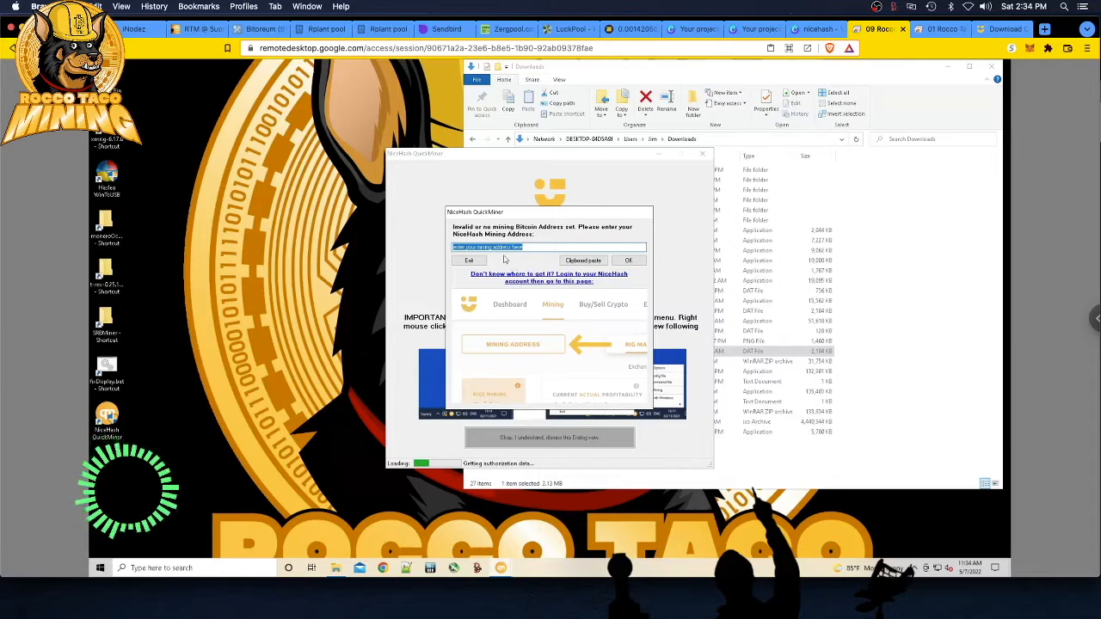
# Copy the account's Bitcoin mining address from Mining > Mining Address in the rig manager
pyautogui.click(946, 29)
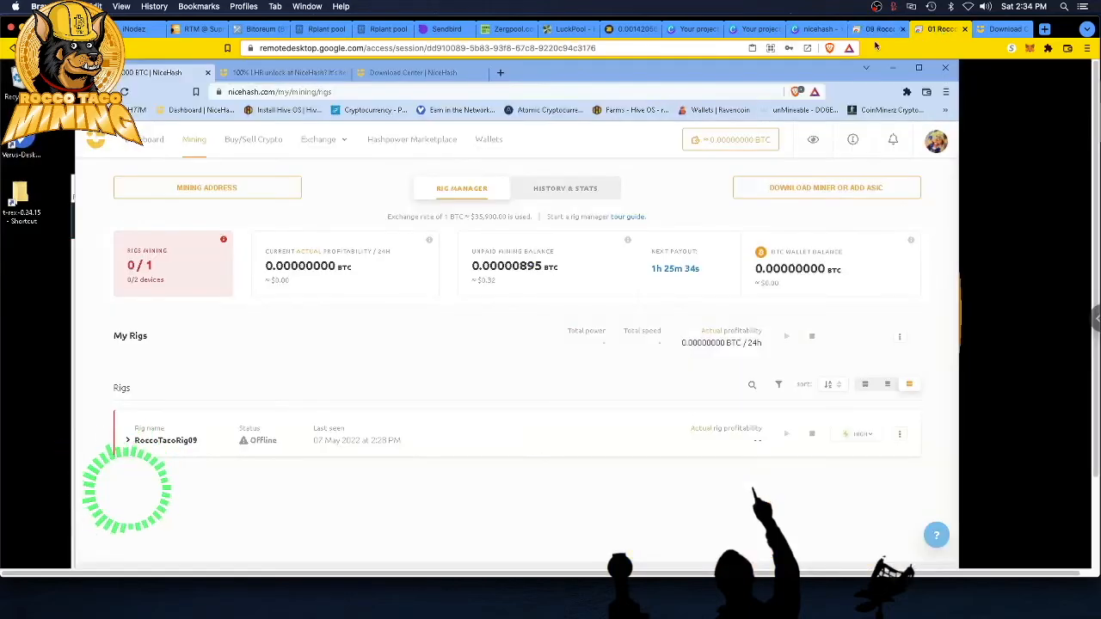
pyautogui.click(146, 139)
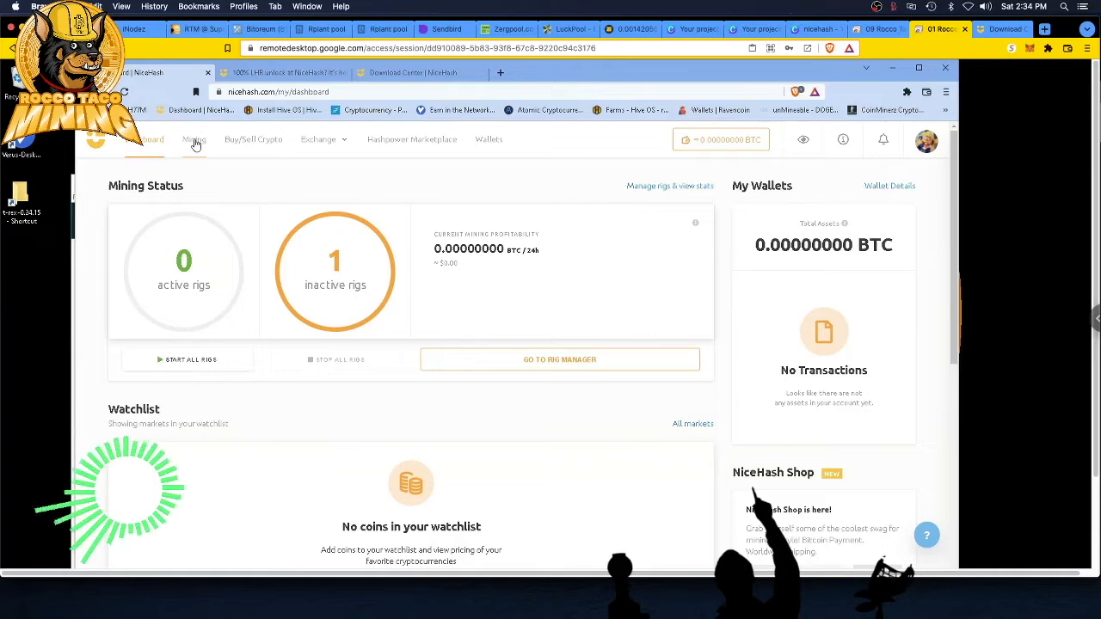
pyautogui.click(194, 140)
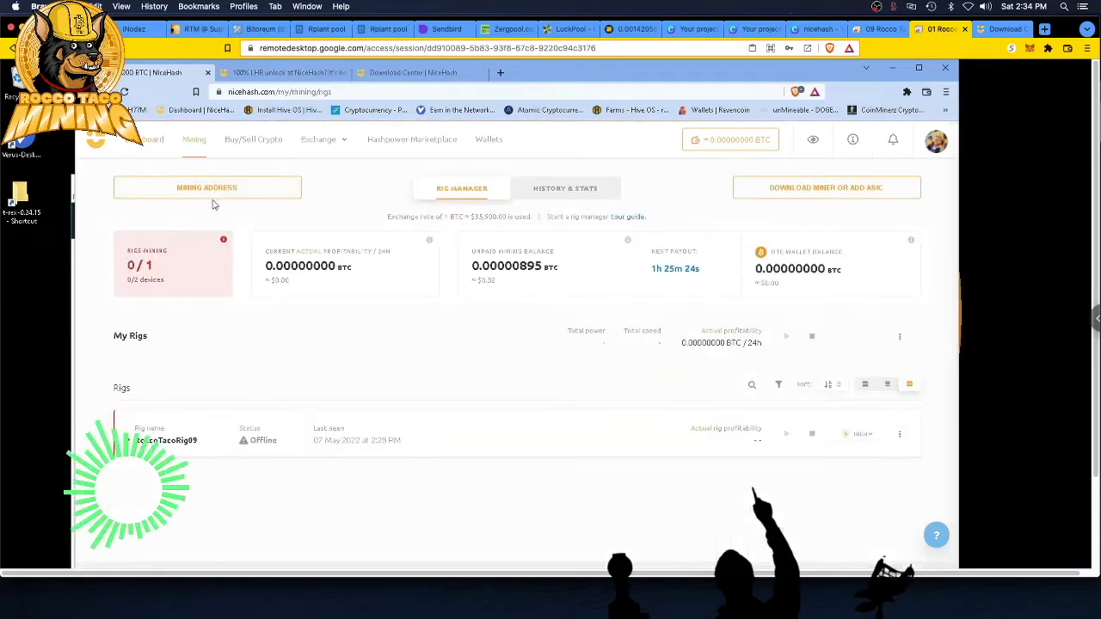
pyautogui.click(206, 187)
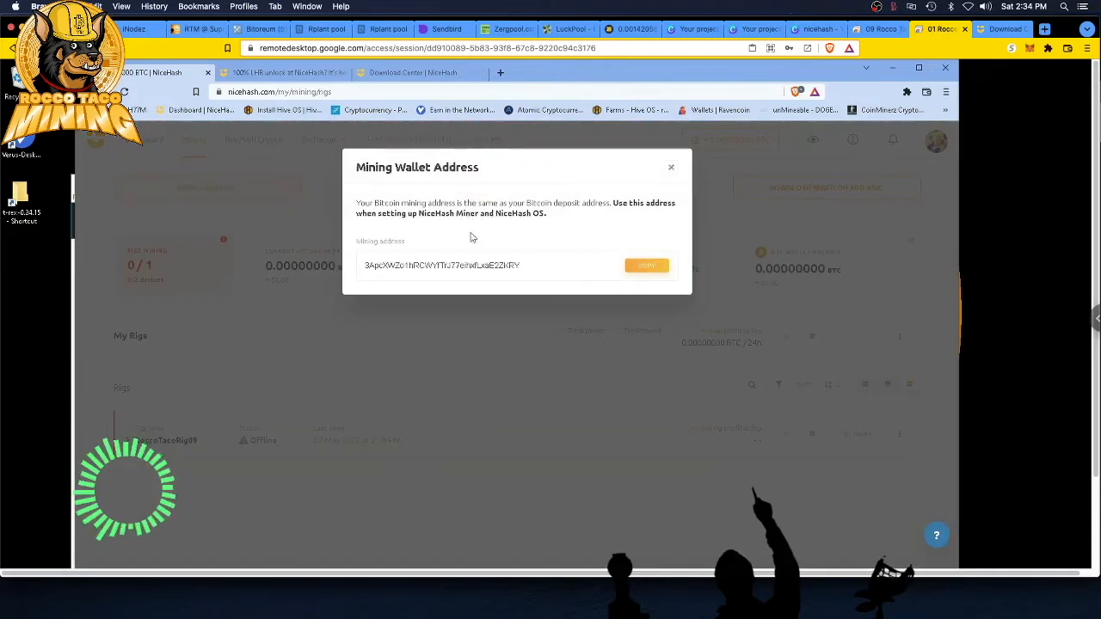
pyautogui.click(645, 265)
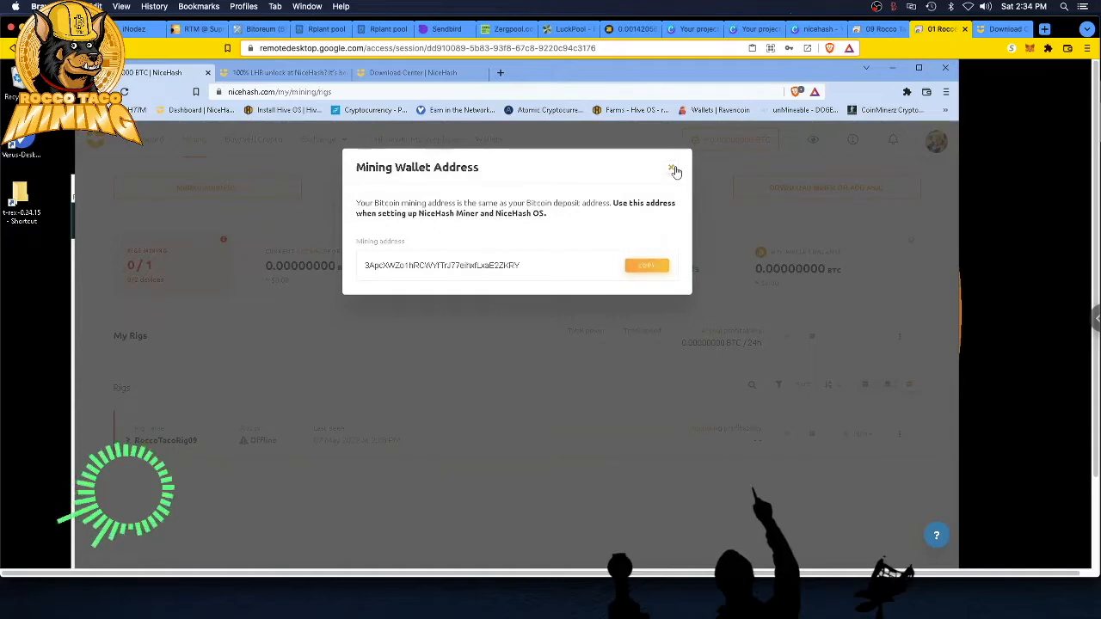
pyautogui.click(674, 169)
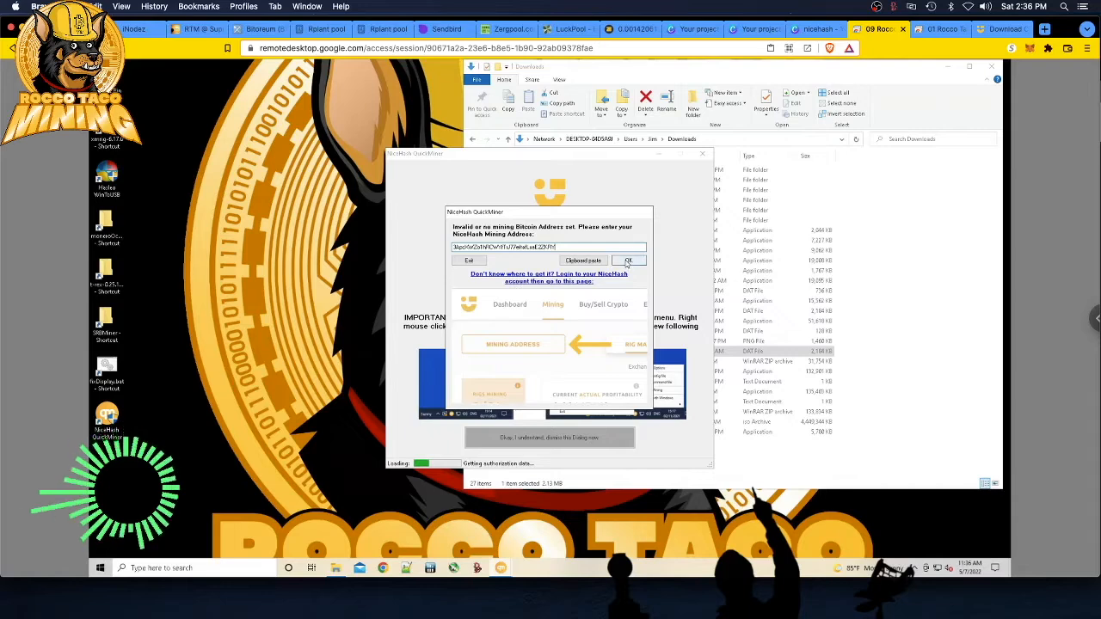
# Confirm the pasted mining address so QuickMiner loads its optional settings
pyautogui.click(628, 259)
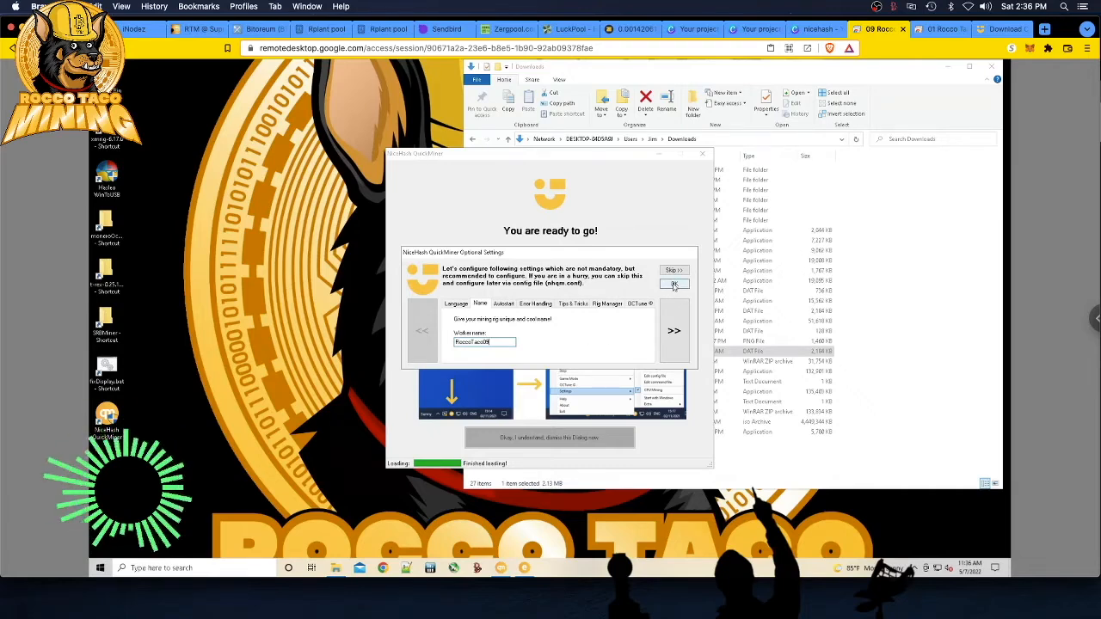
# Accept the optional settings and start mining on the rig
pyautogui.click(674, 284)
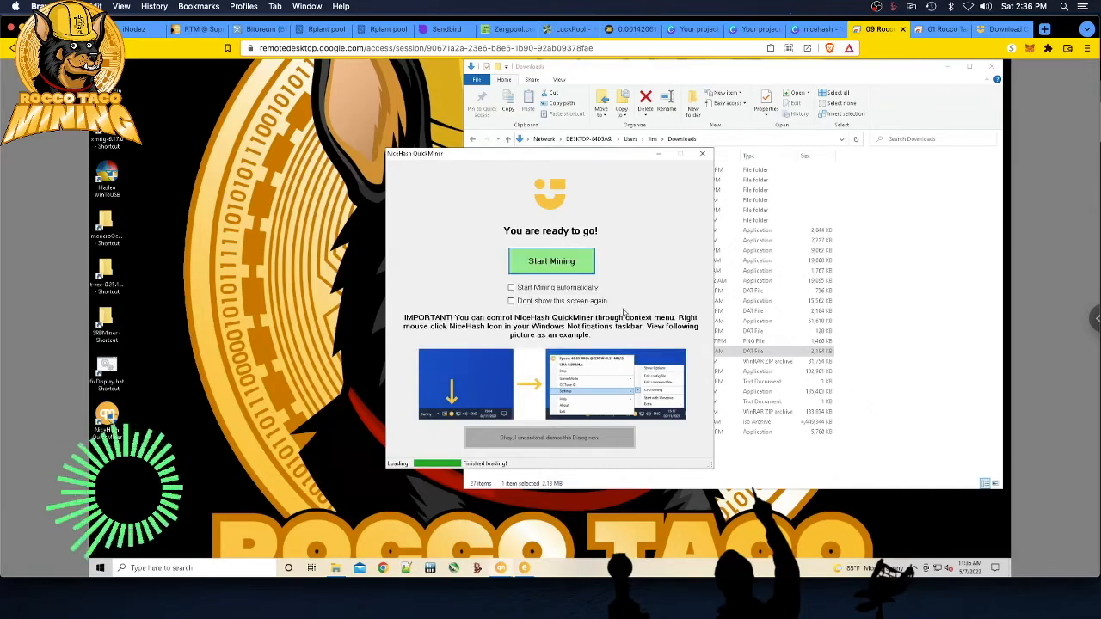
pyautogui.moveTo(611, 294)
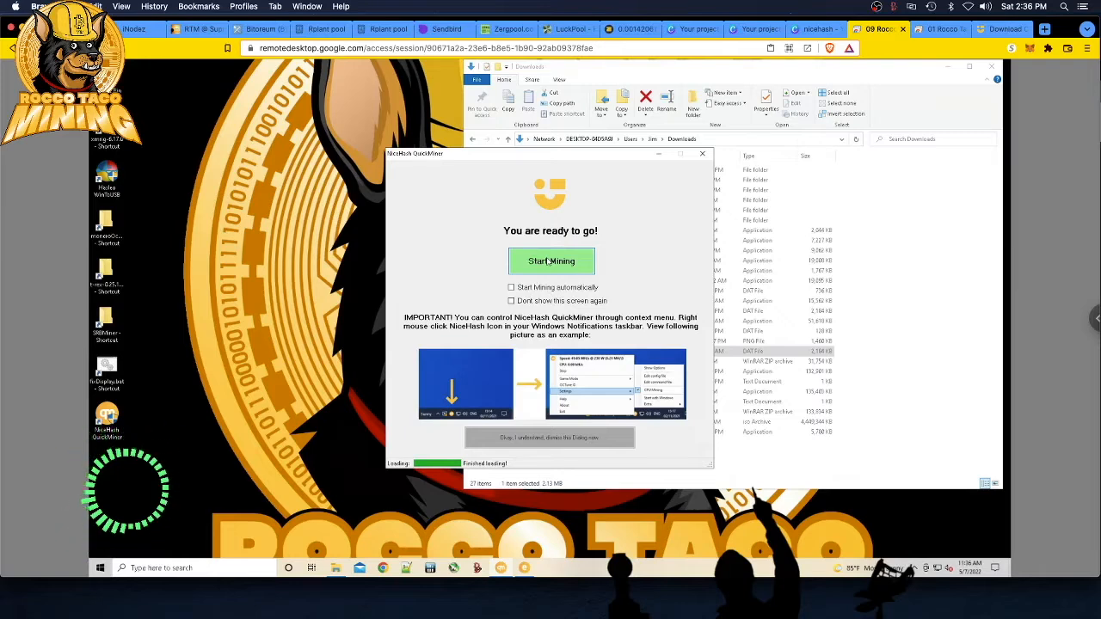
pyautogui.click(550, 260)
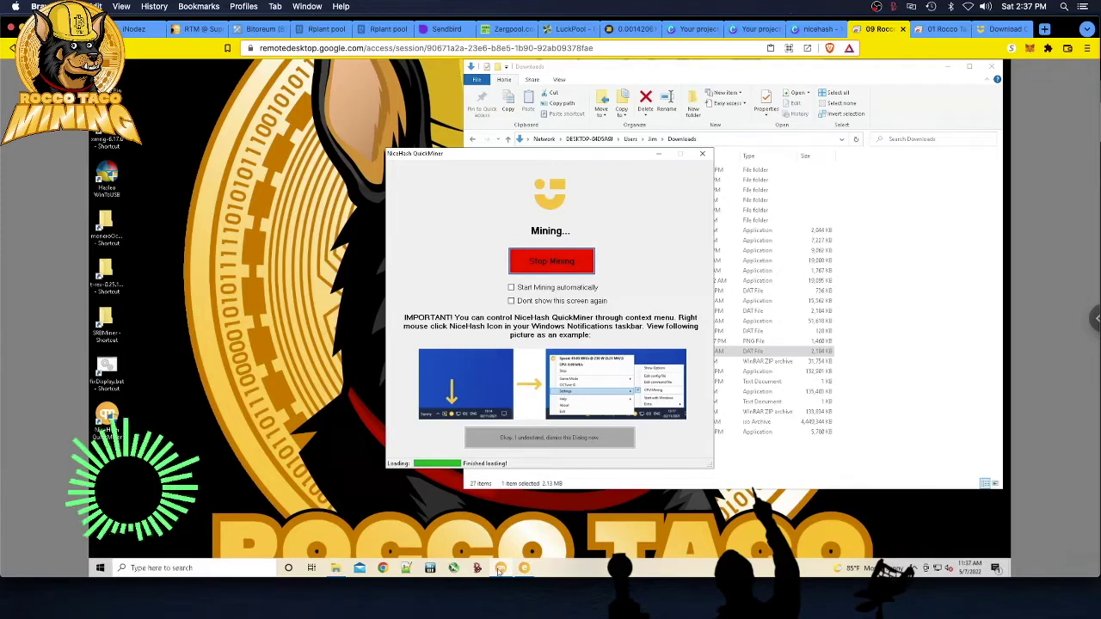
# Pin QuickMiner to the taskbar from its taskbar icon menu
pyautogui.rightClick(499, 568)
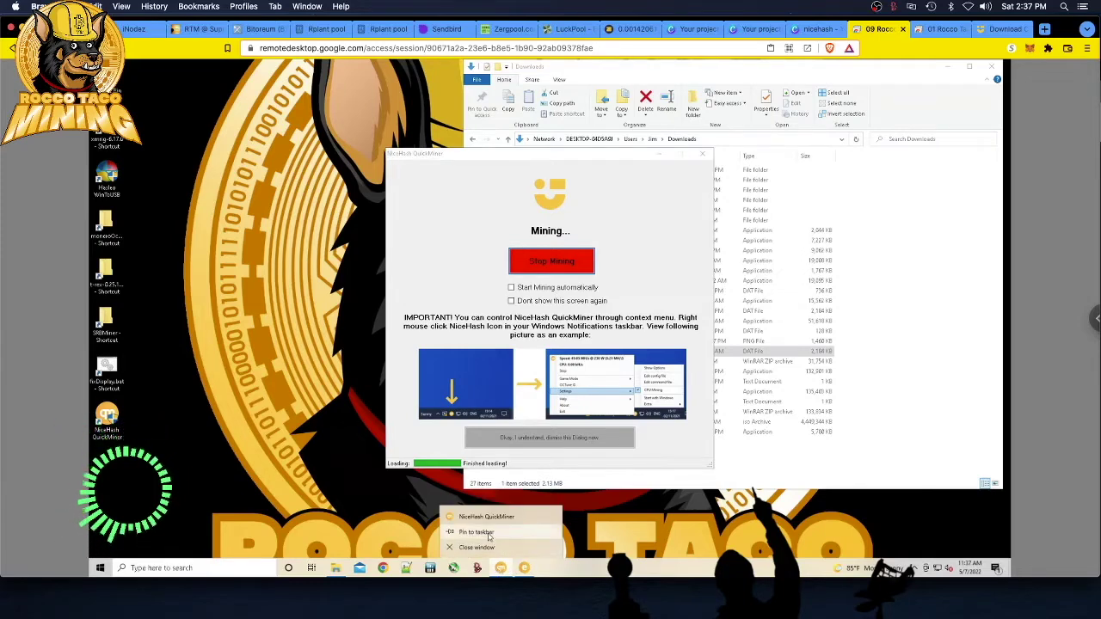
pyautogui.click(594, 541)
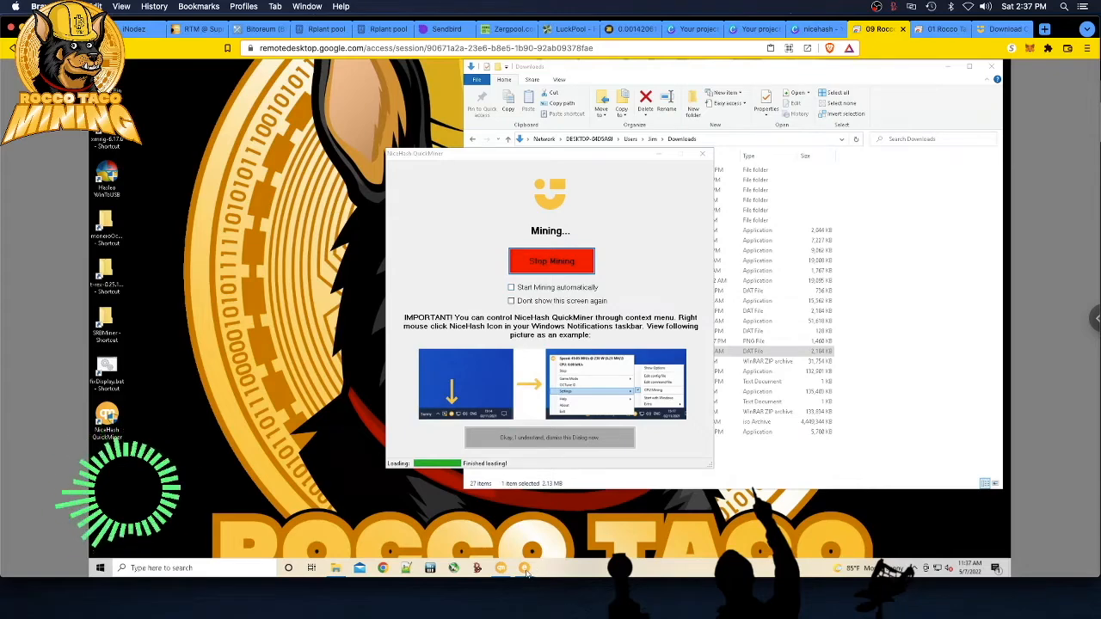
pyautogui.moveTo(589, 589)
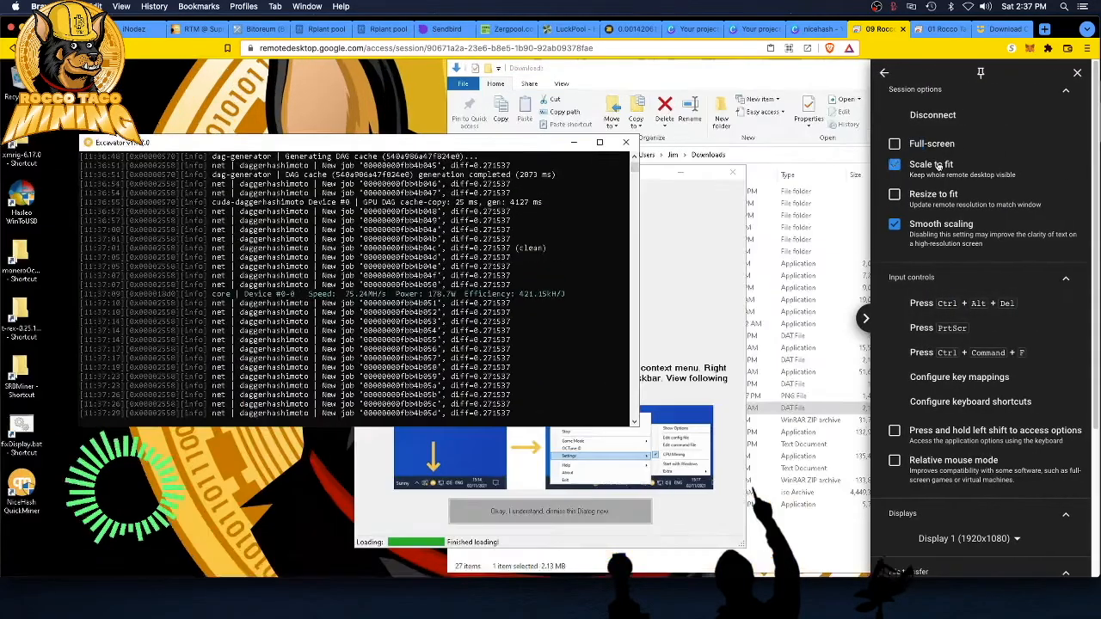
# Disable Scale to fit for the remote session and switch to the other remote desktop tab
pyautogui.click(894, 163)
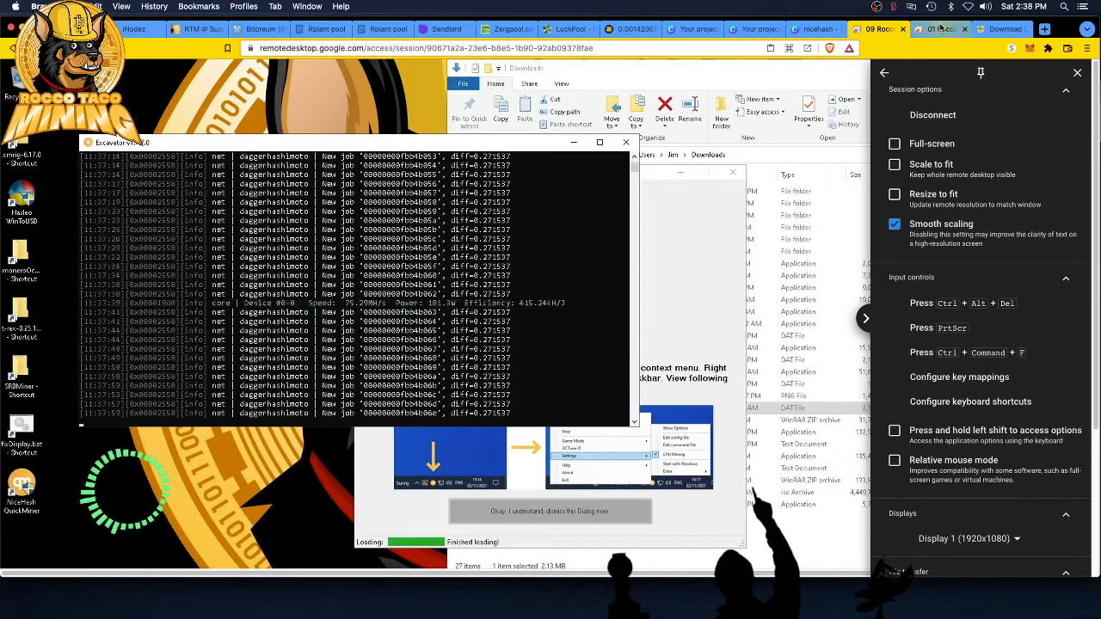
pyautogui.click(944, 28)
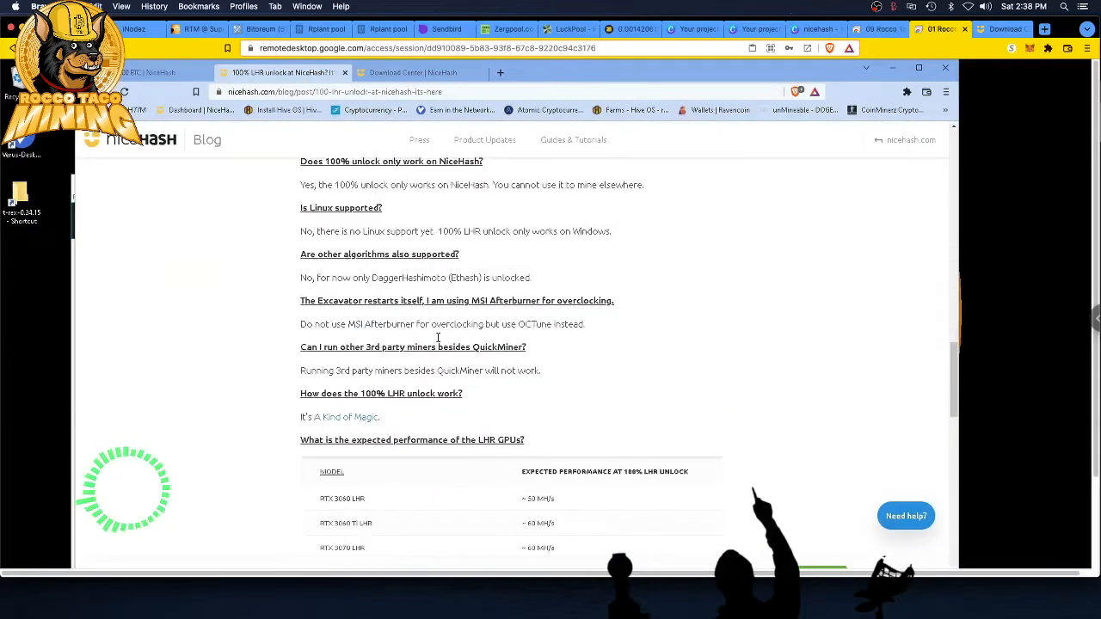
# Scroll the LHR unlock blog post and return to the NiceHash Dashboard
pyautogui.scroll(-3)
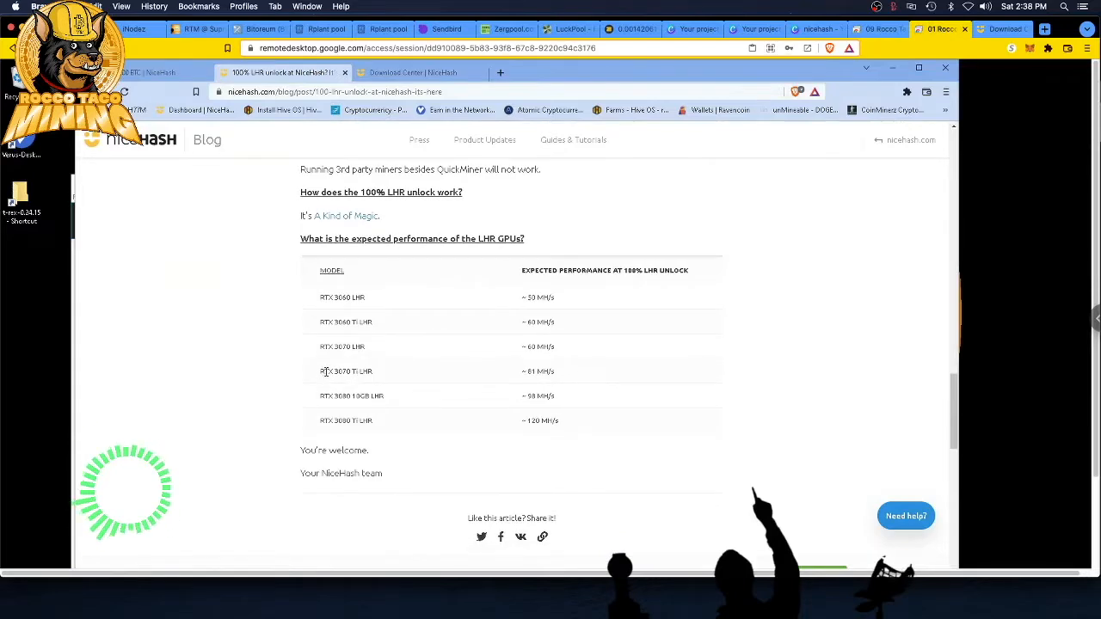
pyautogui.doubleClick(345, 371)
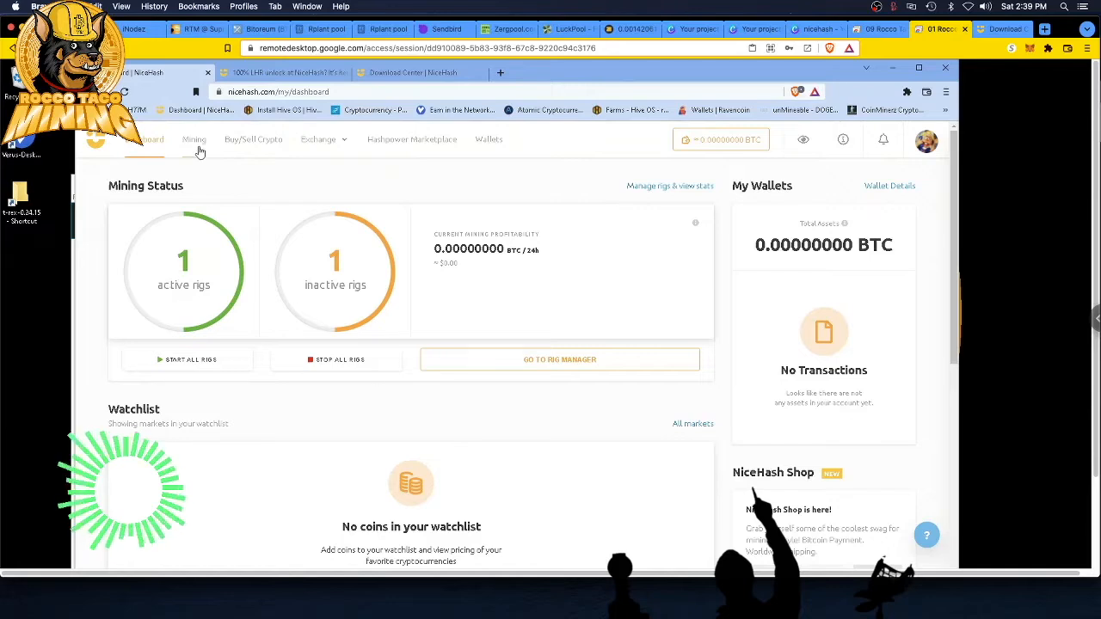
# Revisit the dashboard and return to Rig Manager listing only RoccoTaco09 at 1/1 devices
pyautogui.click(194, 139)
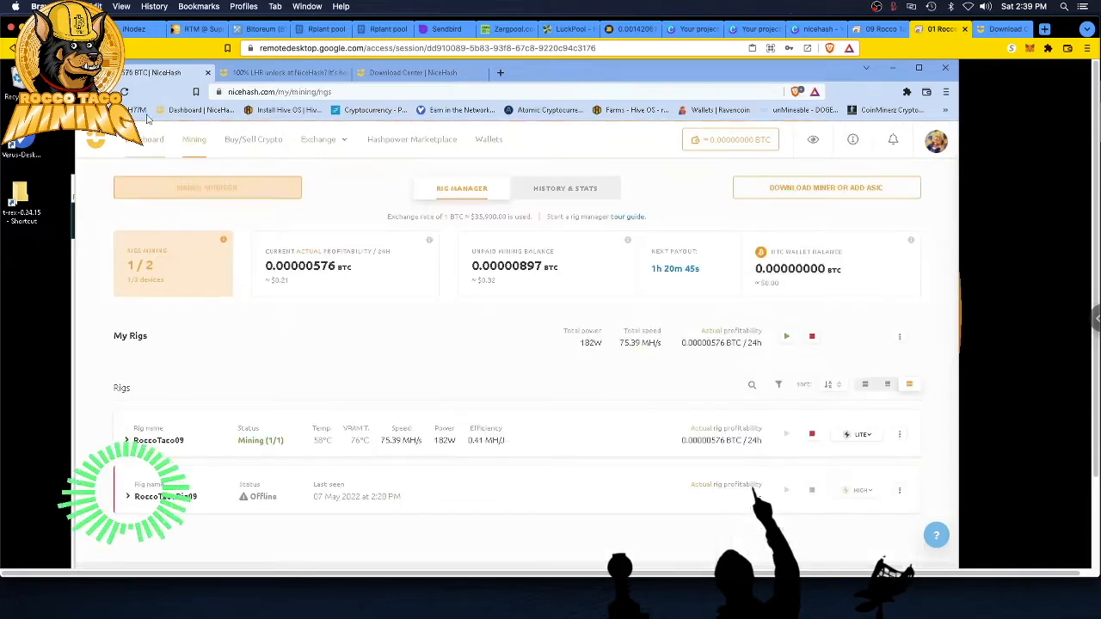
pyautogui.click(146, 138)
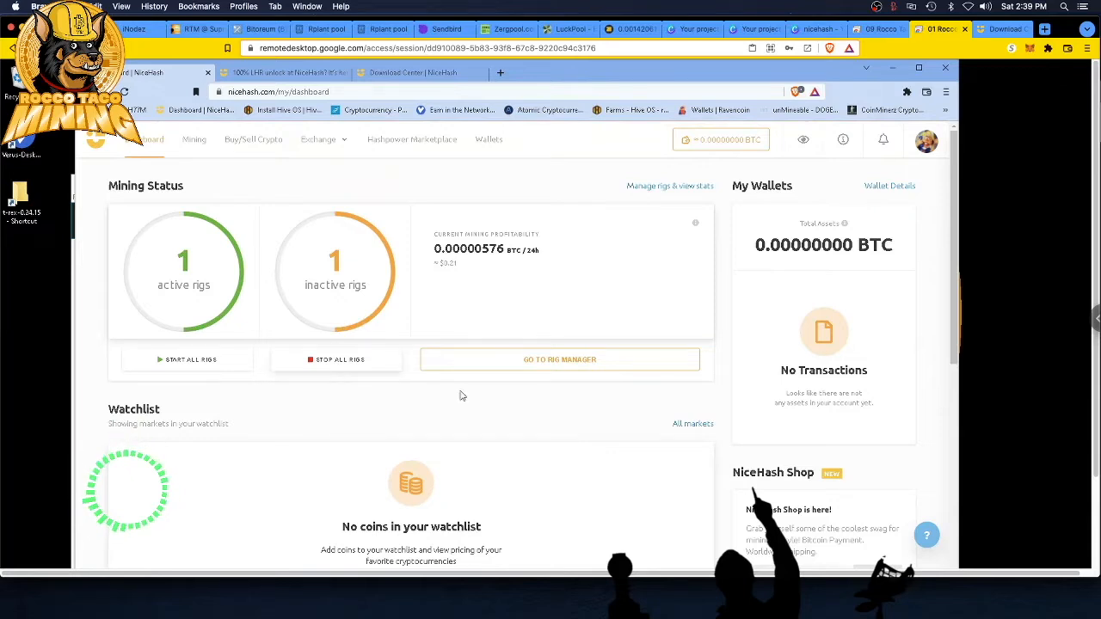
pyautogui.click(559, 360)
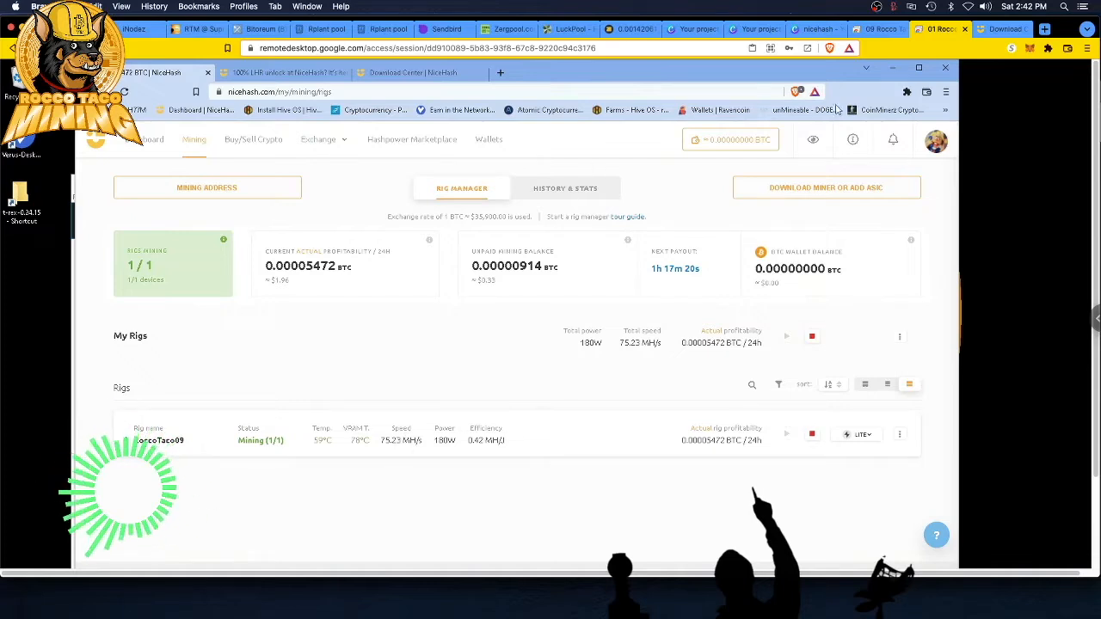
pyautogui.click(275, 72)
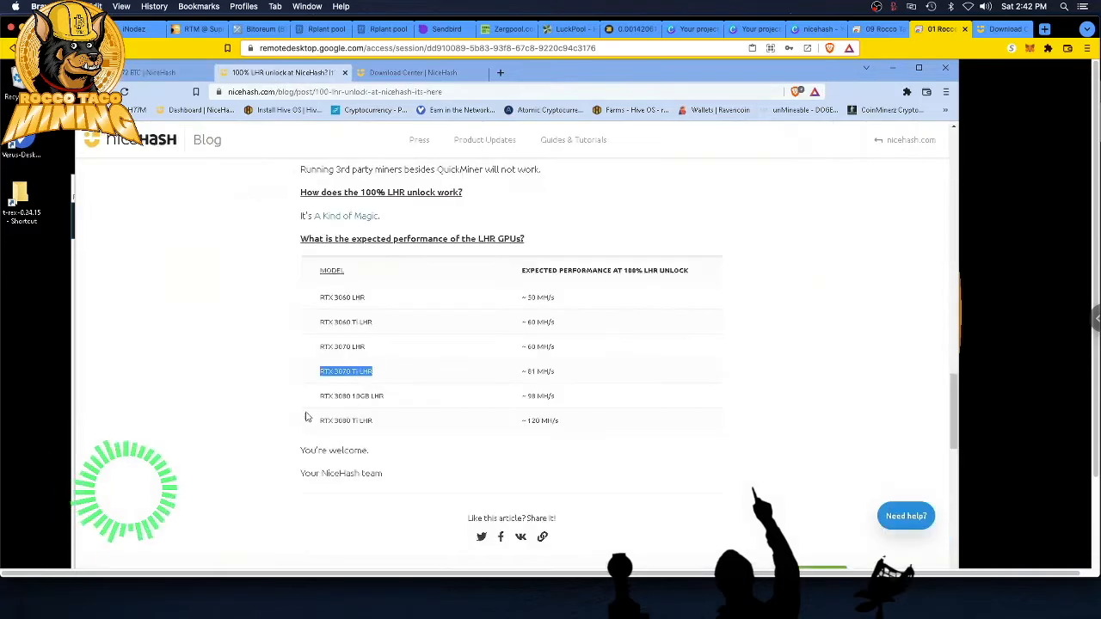
pyautogui.moveTo(666, 375)
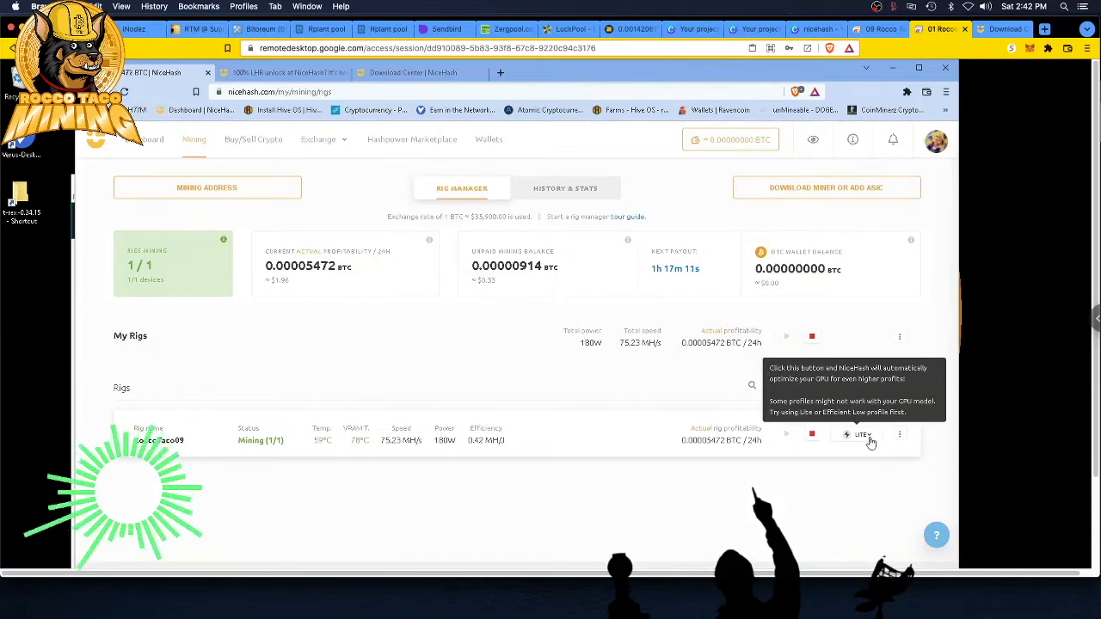
# Expand RoccoTaco09 to show its RTX 3070 Ti and switch the rig from Lite to High mode
pyautogui.click(855, 434)
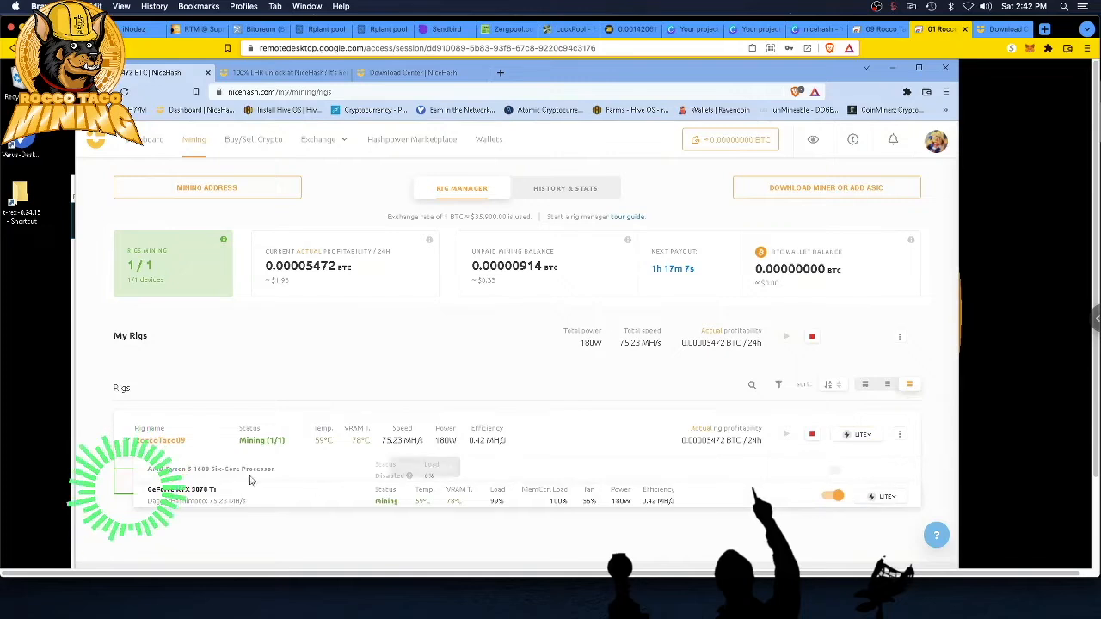
pyautogui.moveTo(405, 505)
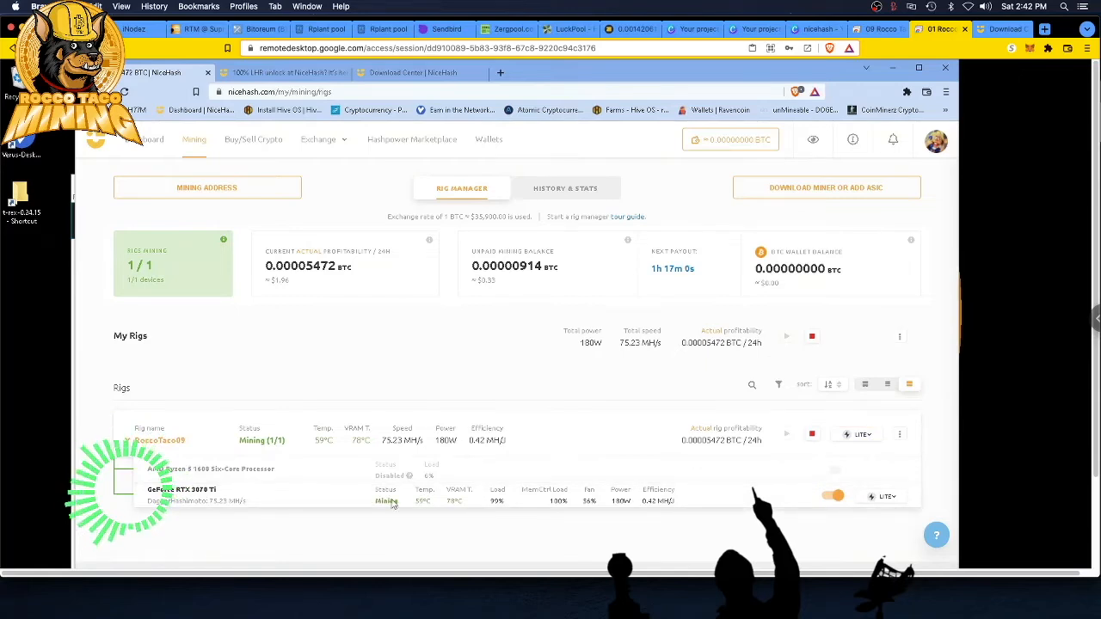
pyautogui.moveTo(507, 505)
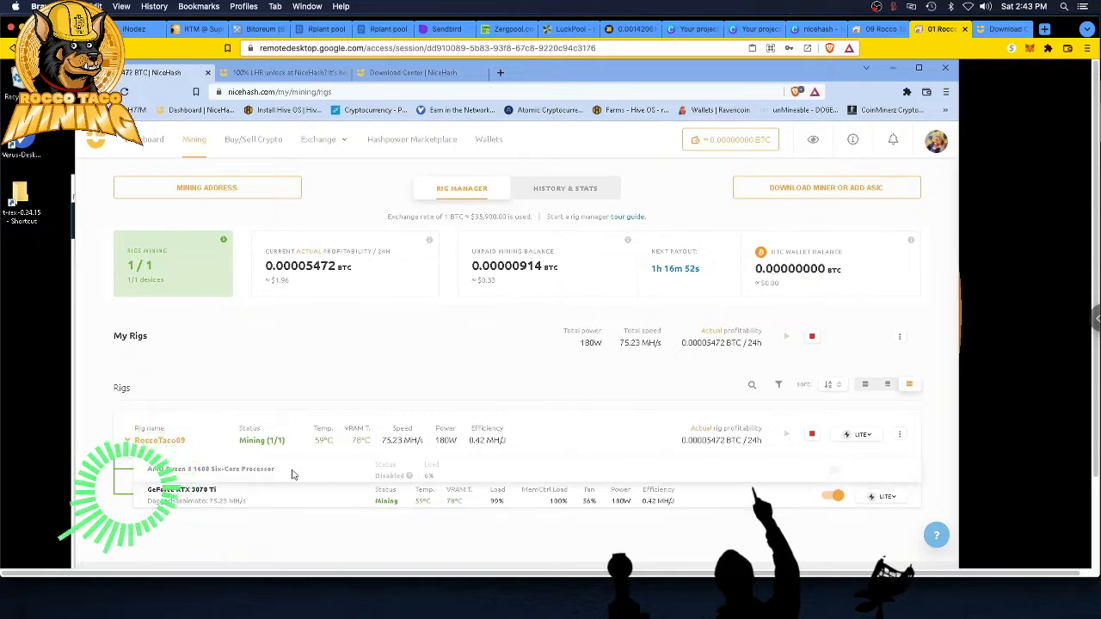
pyautogui.doubleClick(211, 469)
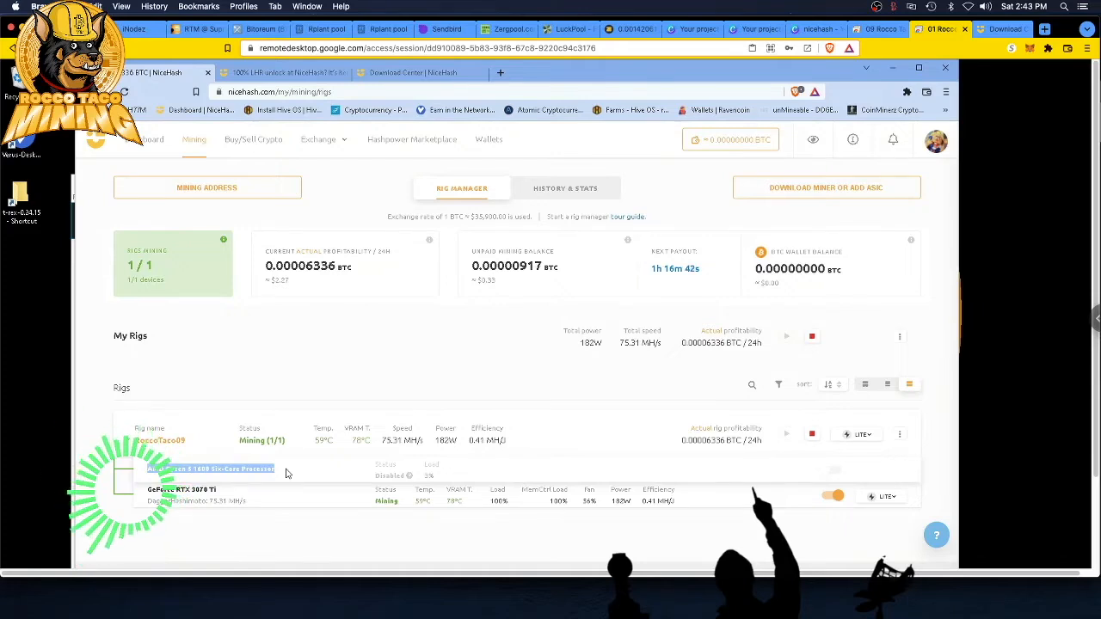
pyautogui.click(881, 496)
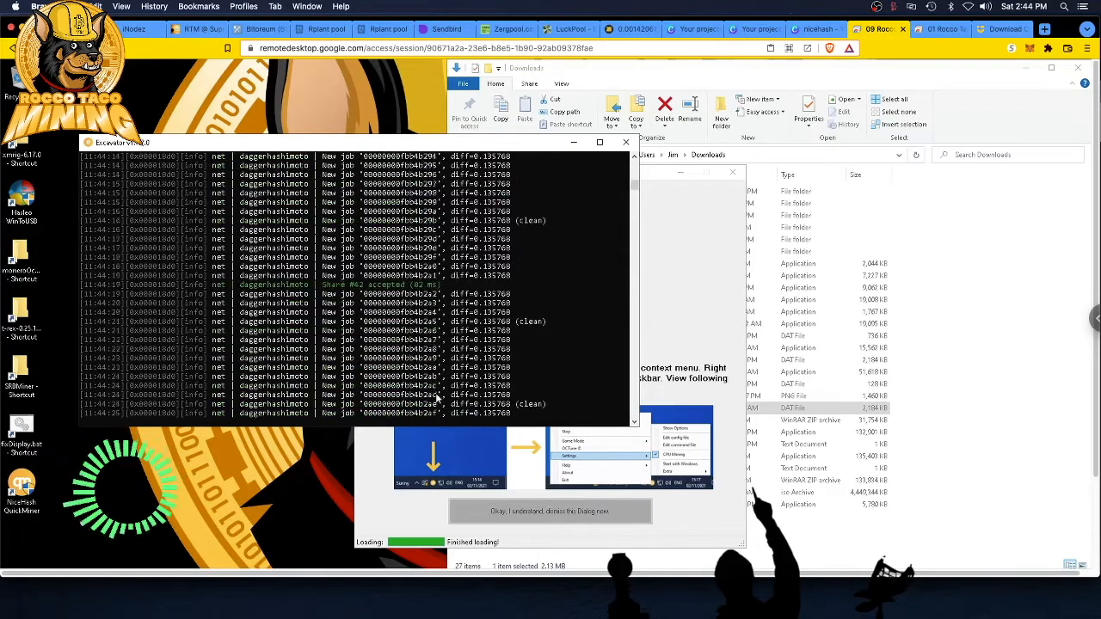
pyautogui.click(937, 29)
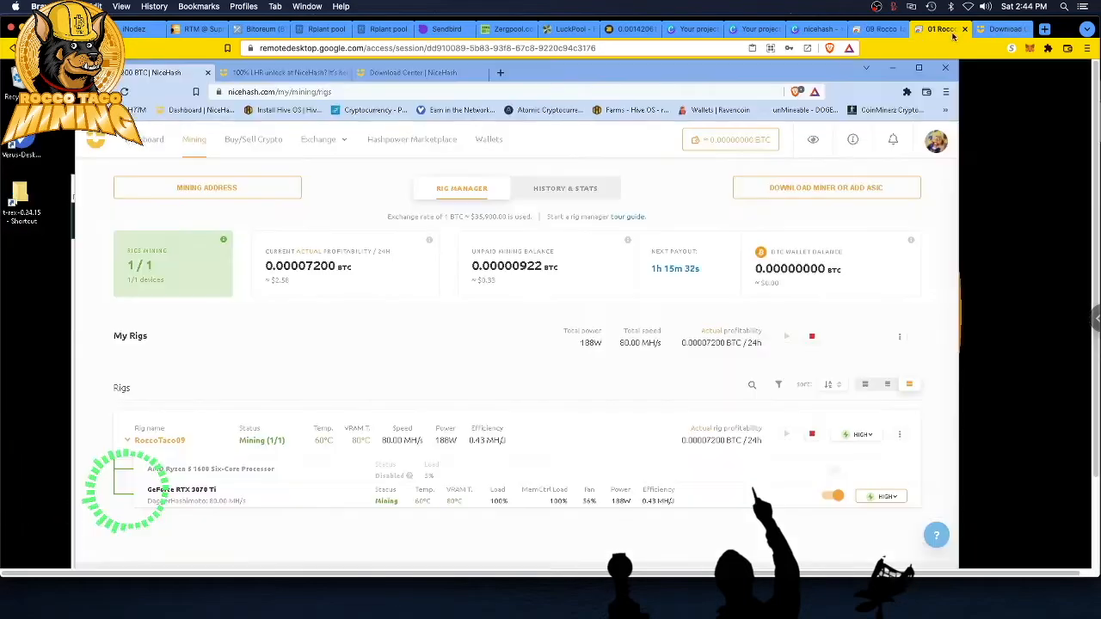
pyautogui.moveTo(225, 352)
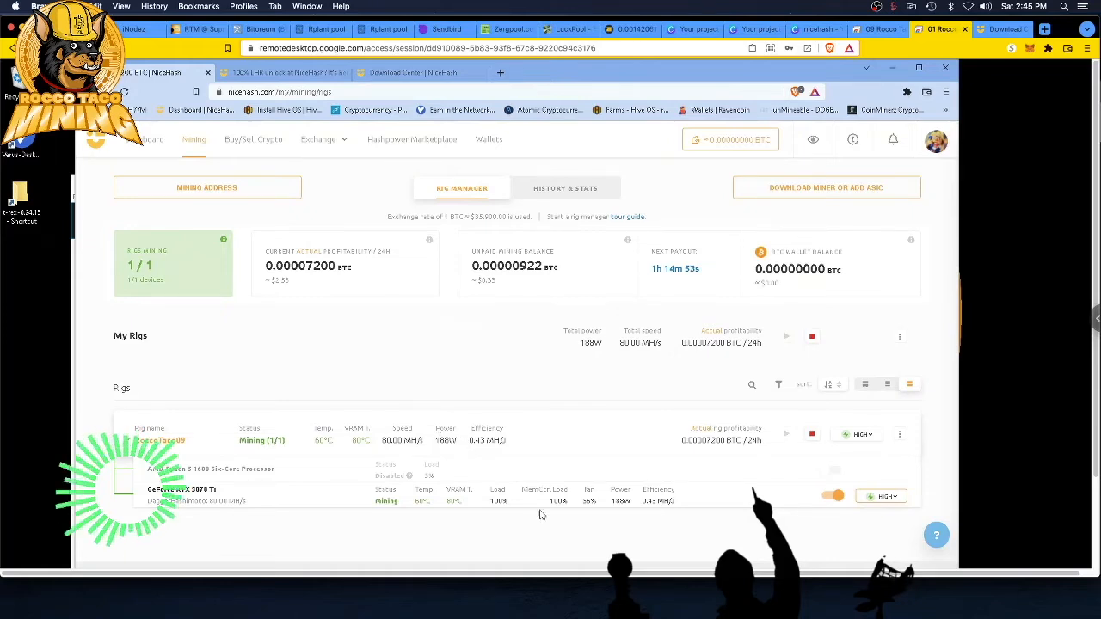
pyautogui.moveTo(507, 508)
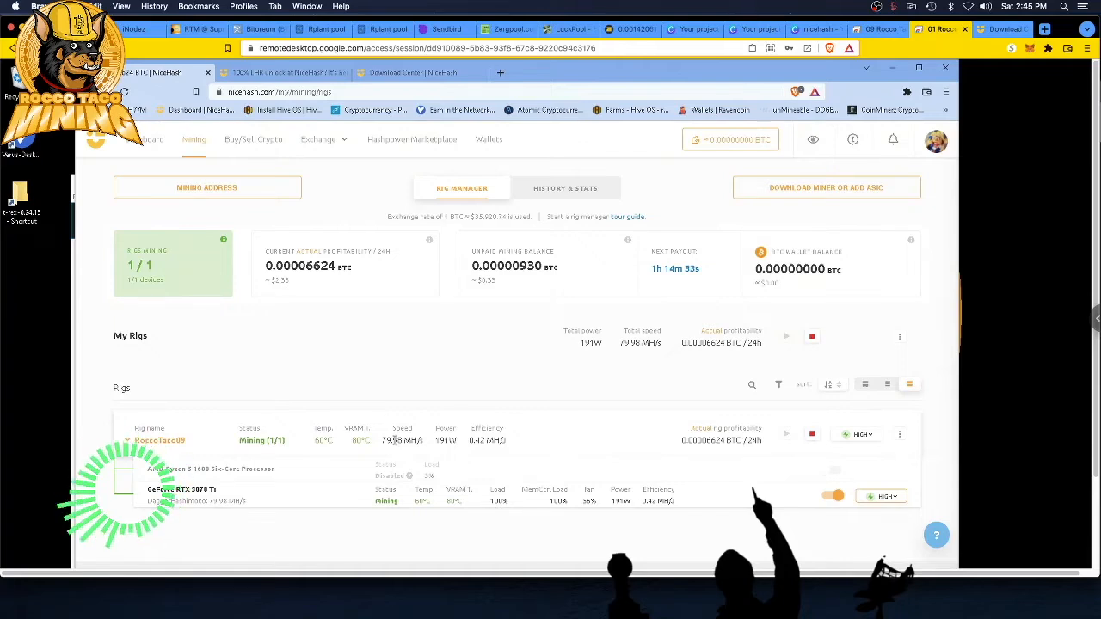
pyautogui.moveTo(510, 414)
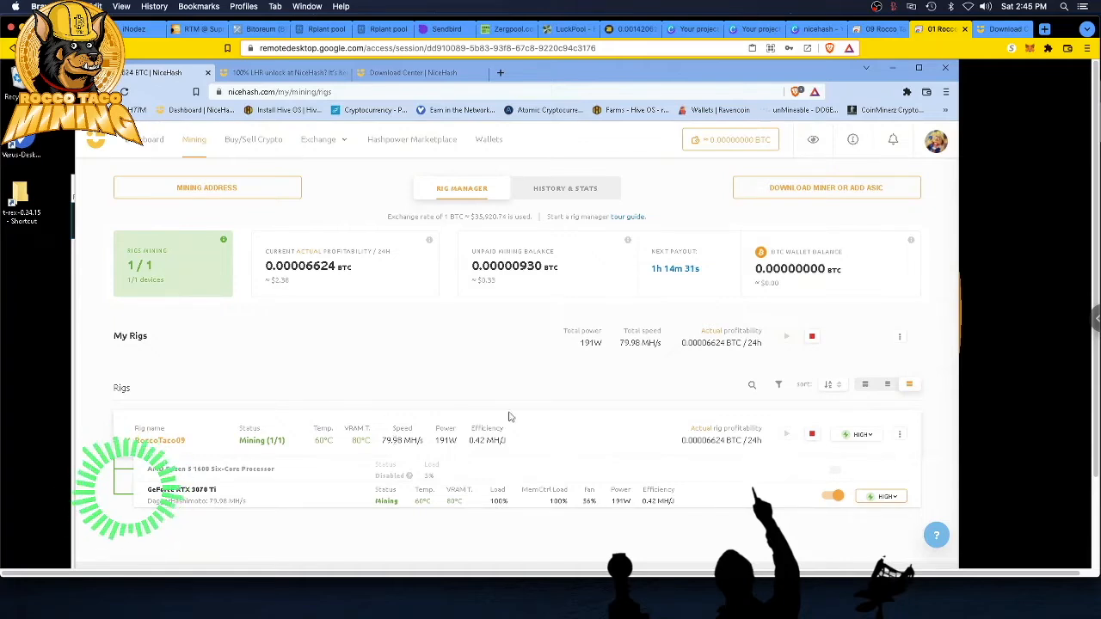
pyautogui.moveTo(883, 496)
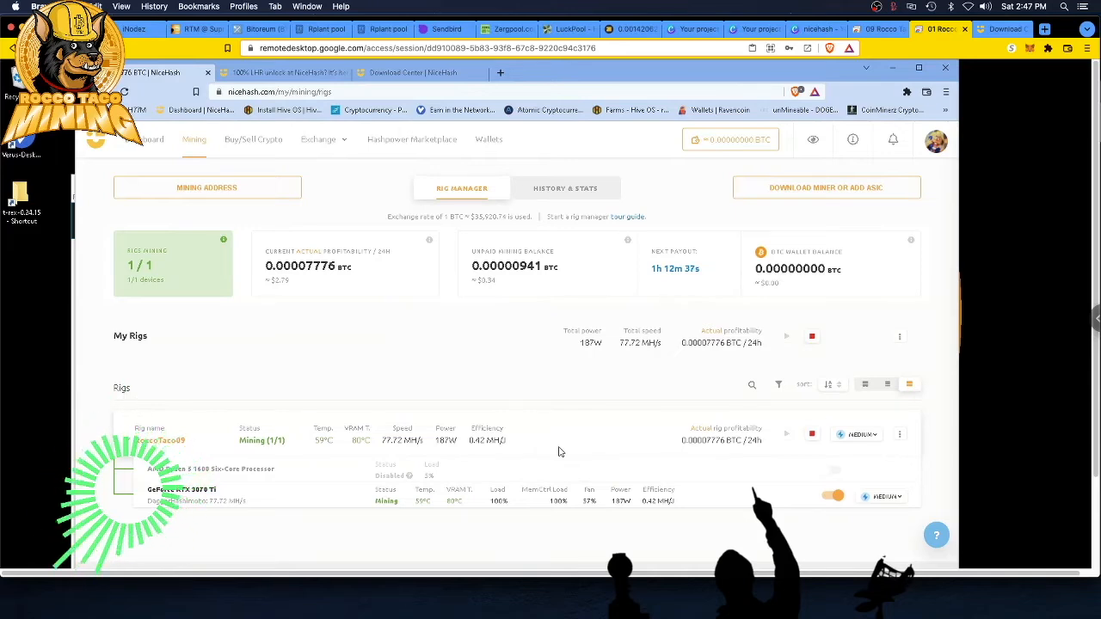
pyautogui.moveTo(860, 434)
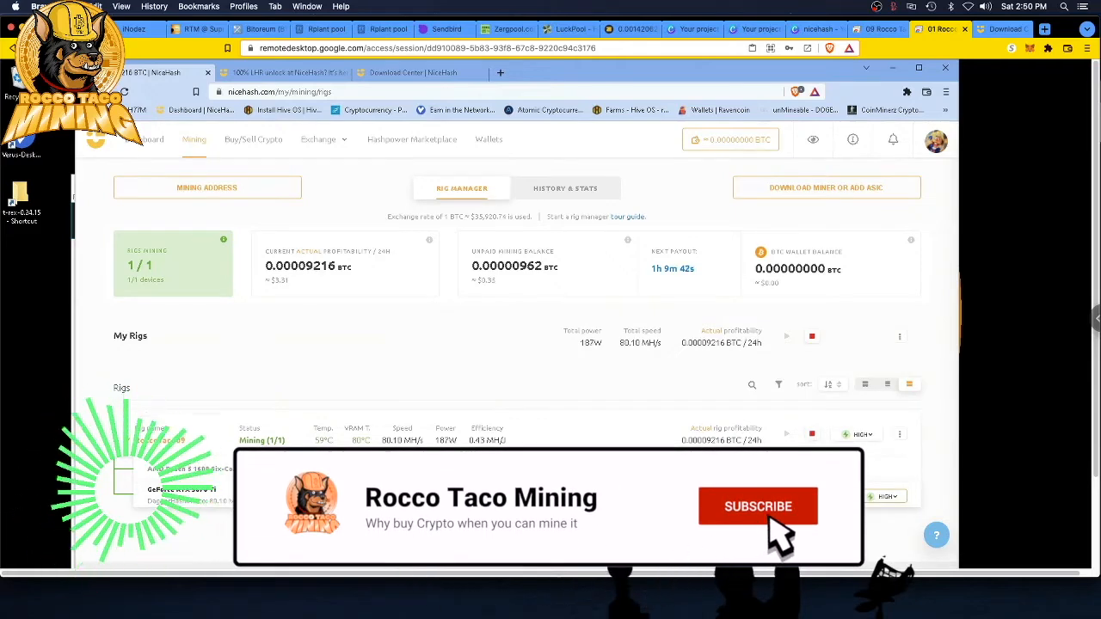
# Select HIGH in RoccoTaco09's mode dropdown so it mines at about 80 MH/s
pyautogui.click(757, 506)
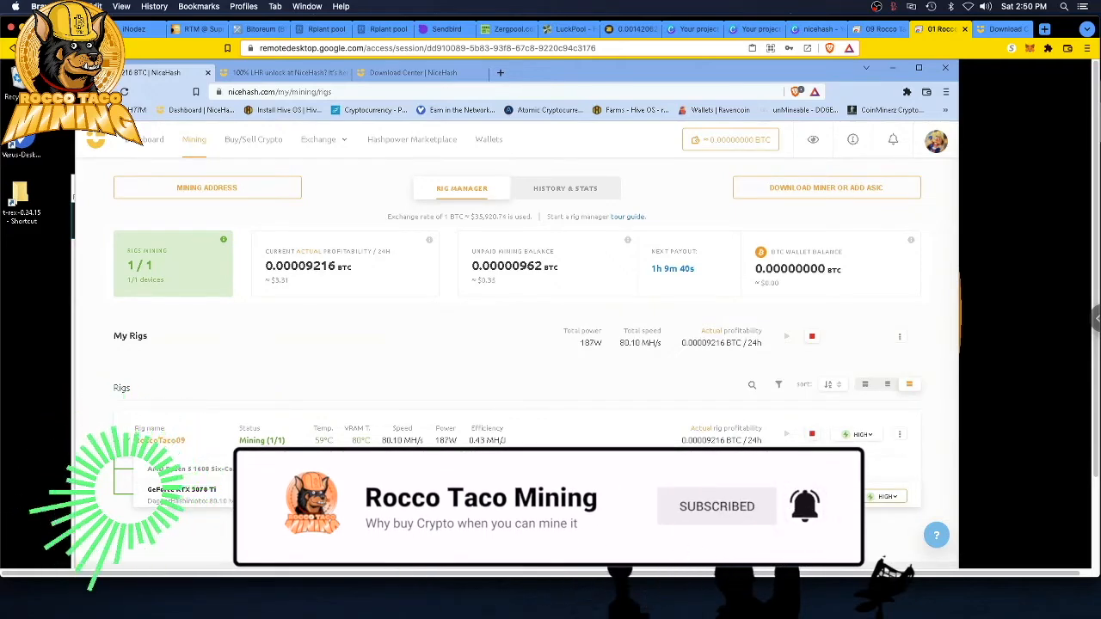